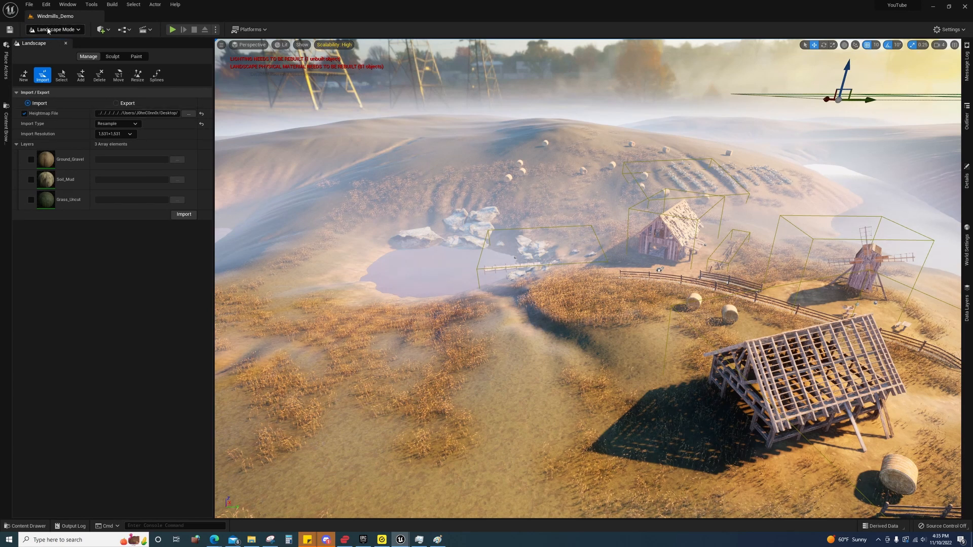
# Select the Landscape actor in the Outliner and return to Landscape mode's Manage tab.
pyautogui.click(51, 29)
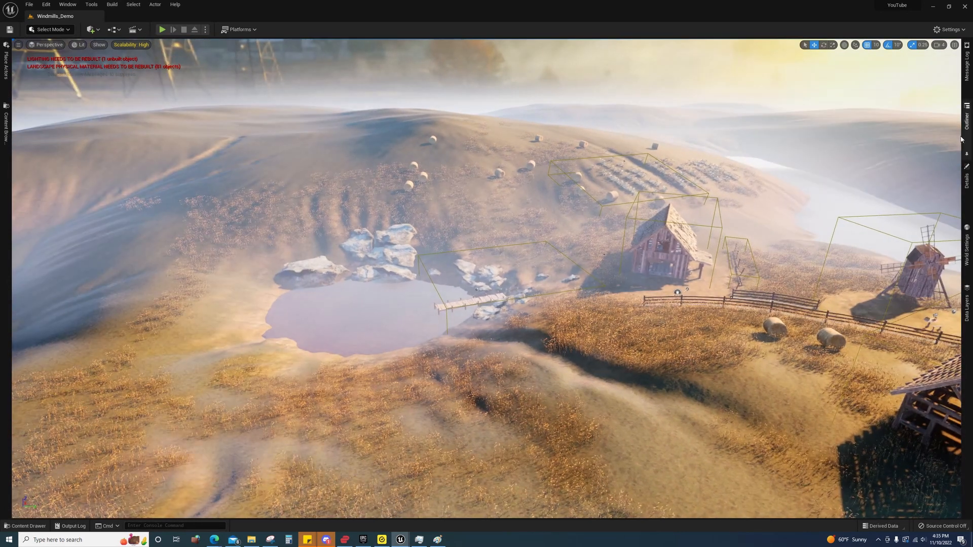
pyautogui.click(969, 114)
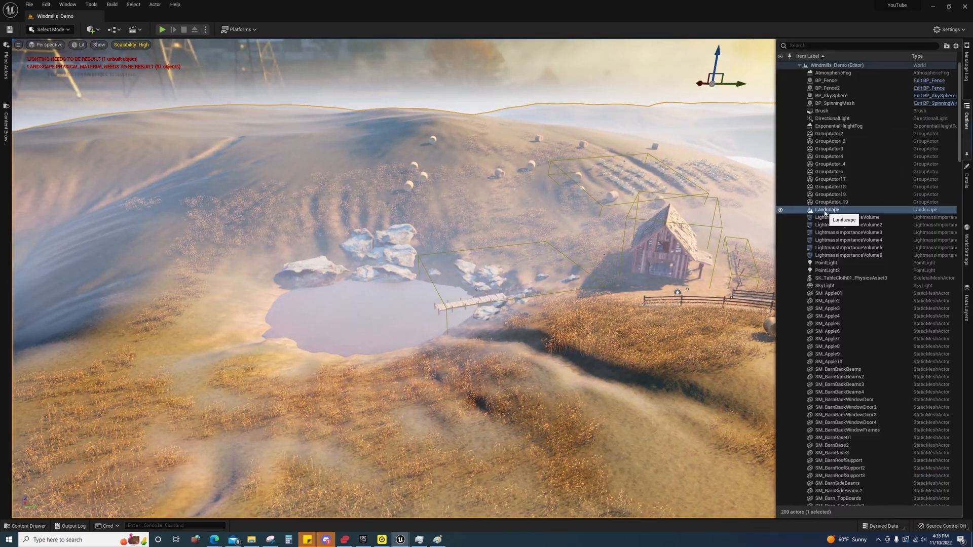
pyautogui.click(827, 209)
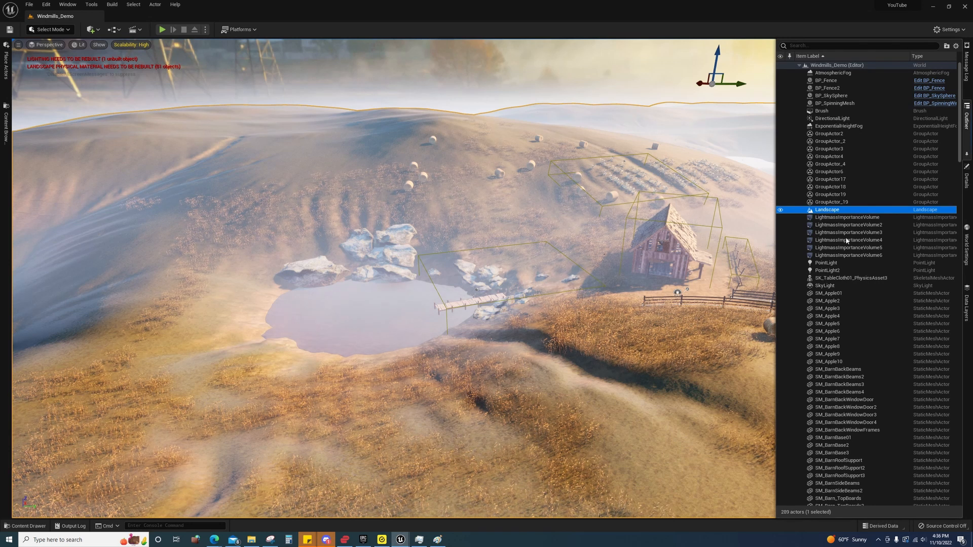
pyautogui.click(48, 29)
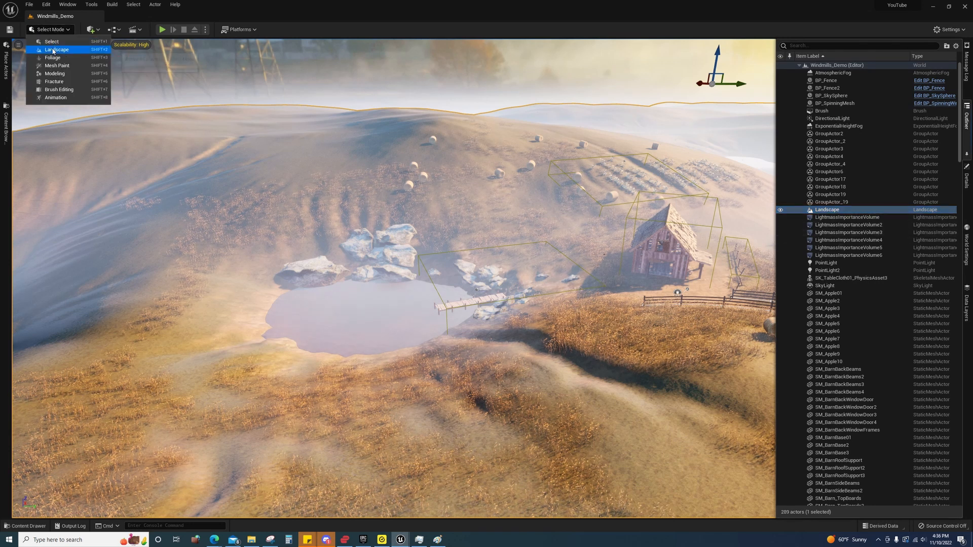
pyautogui.click(52, 49)
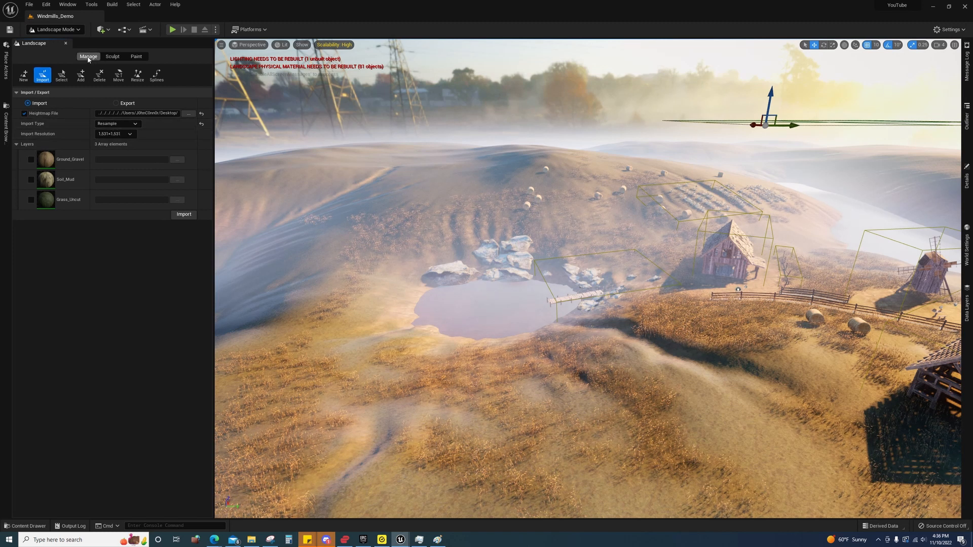
pyautogui.click(127, 103)
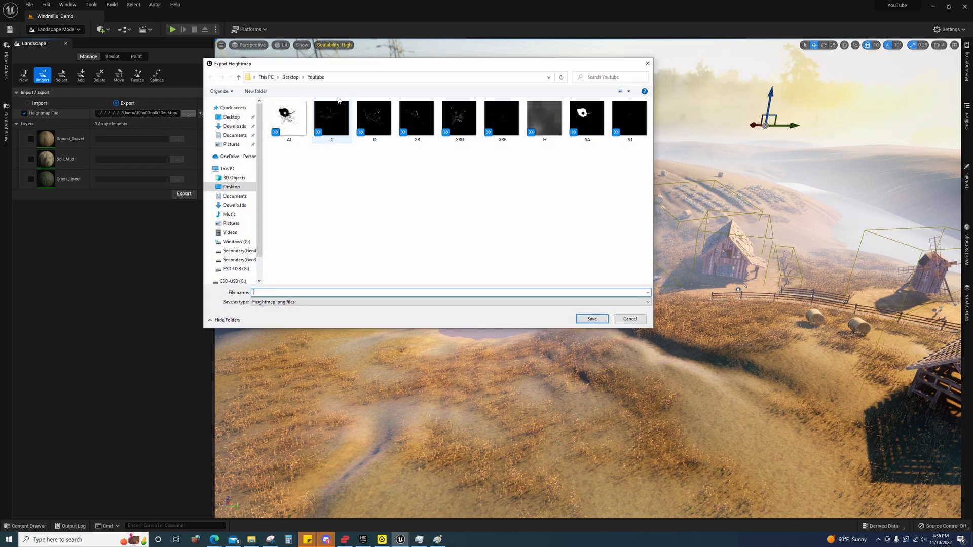
# Save the heightmap export as H in a new Desktop folder named Youtube.
pyautogui.click(290, 77)
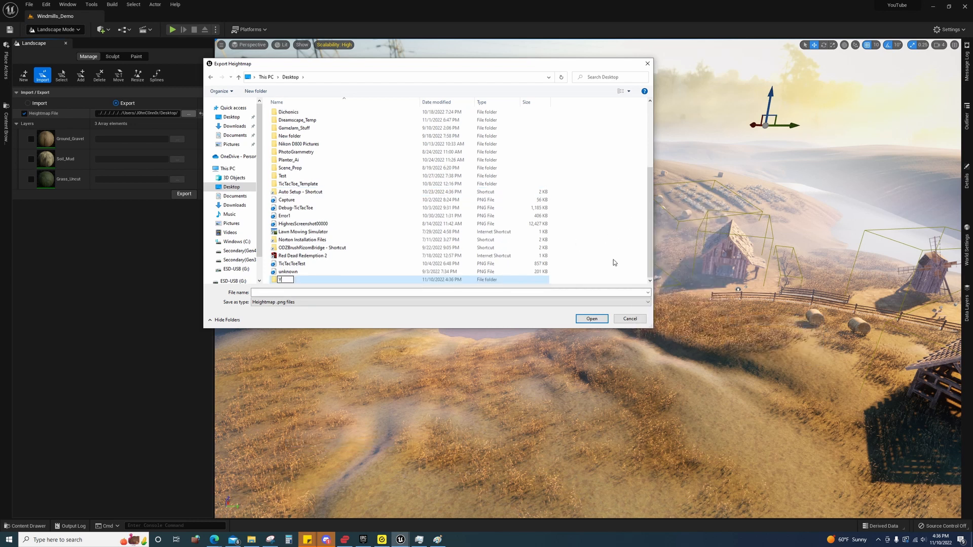
pyautogui.write('Youtube')
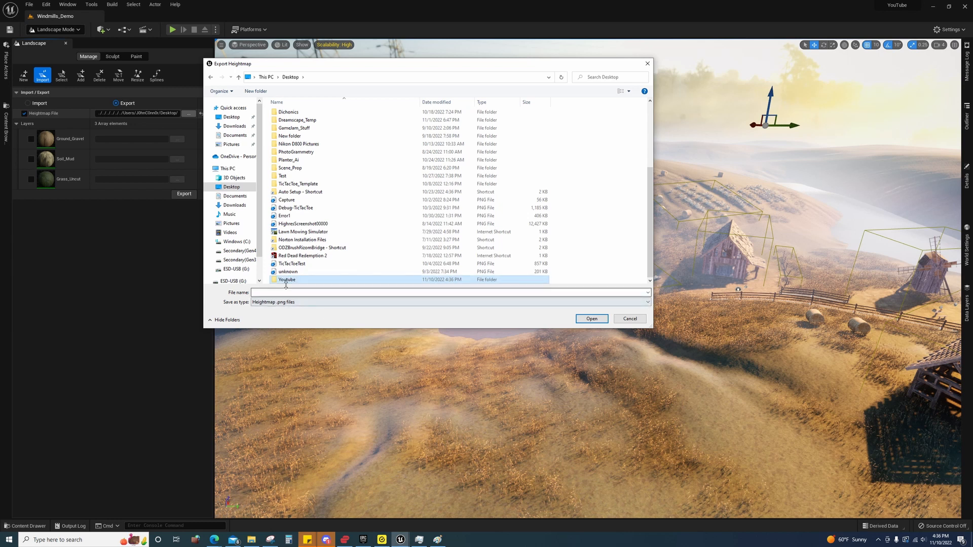
pyautogui.doubleClick(287, 279)
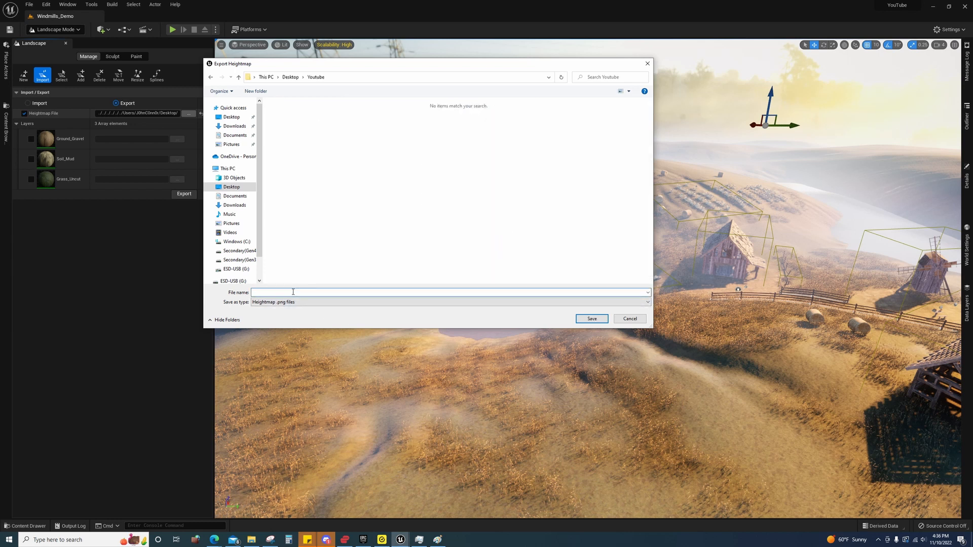
pyautogui.write('H')
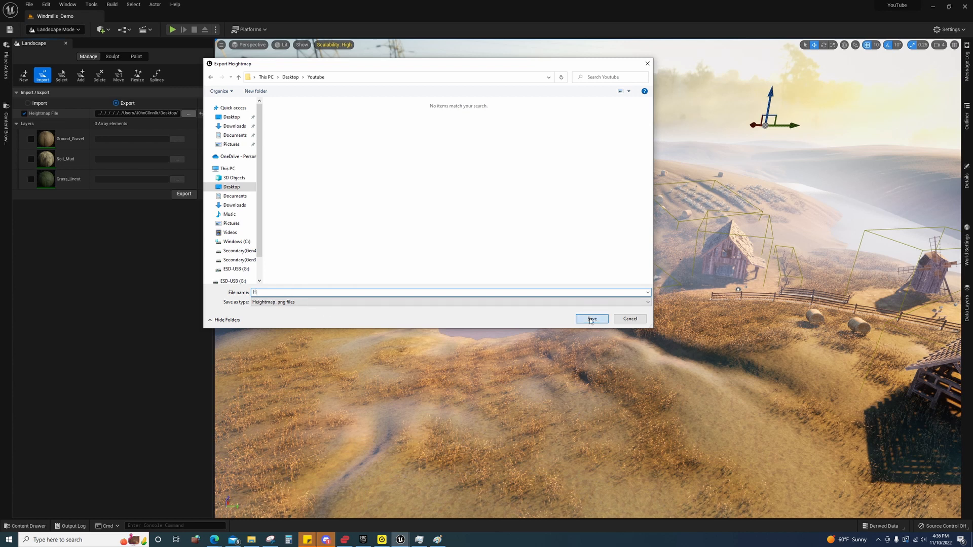
pyautogui.click(592, 319)
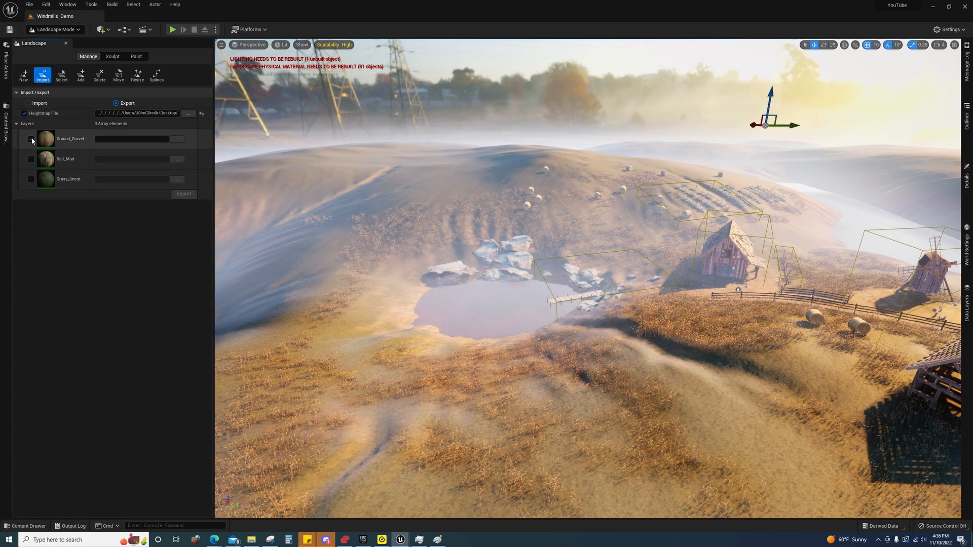
# Export the Ground_Gravel, Soil_Mud and Grass_Uncut layers as GG, SM and GU.
pyautogui.click(28, 139)
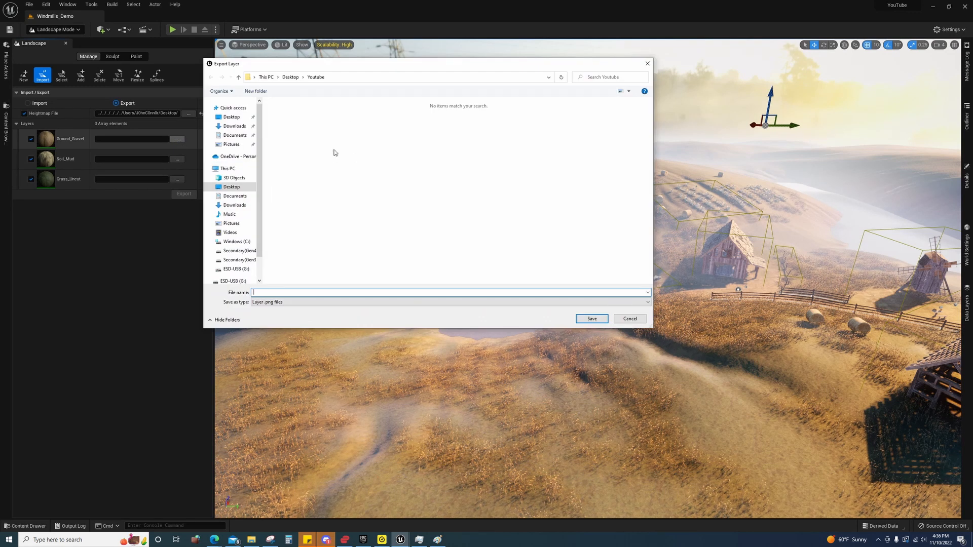
pyautogui.write('GG')
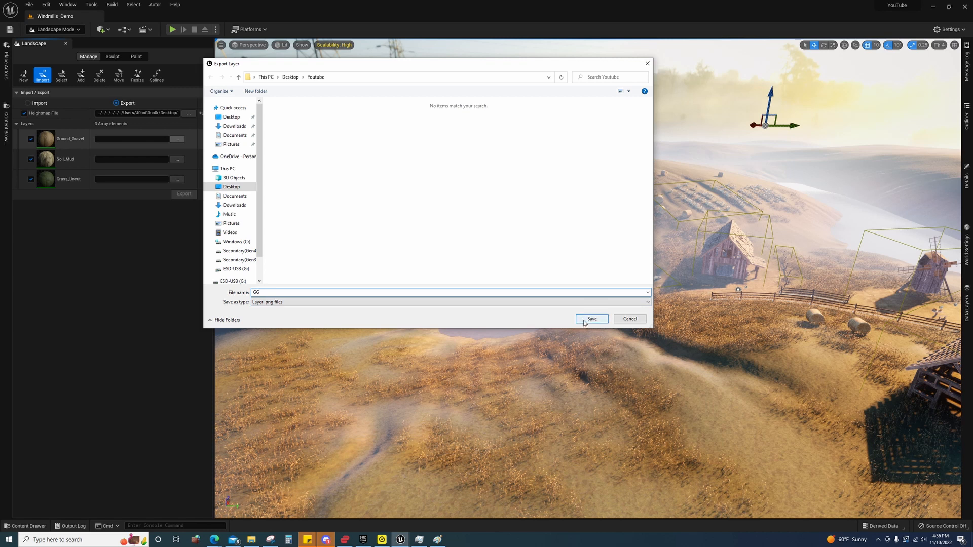
pyautogui.click(592, 319)
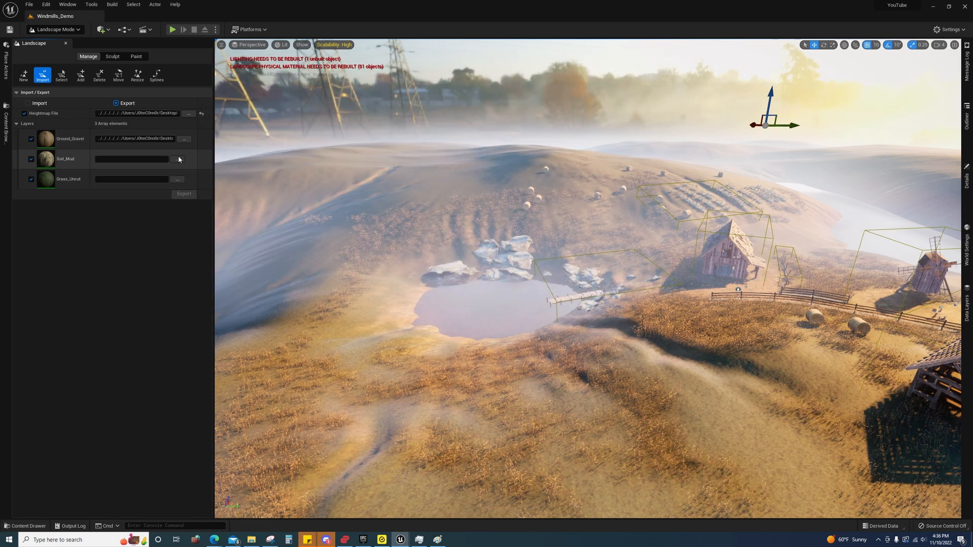
pyautogui.click(177, 159)
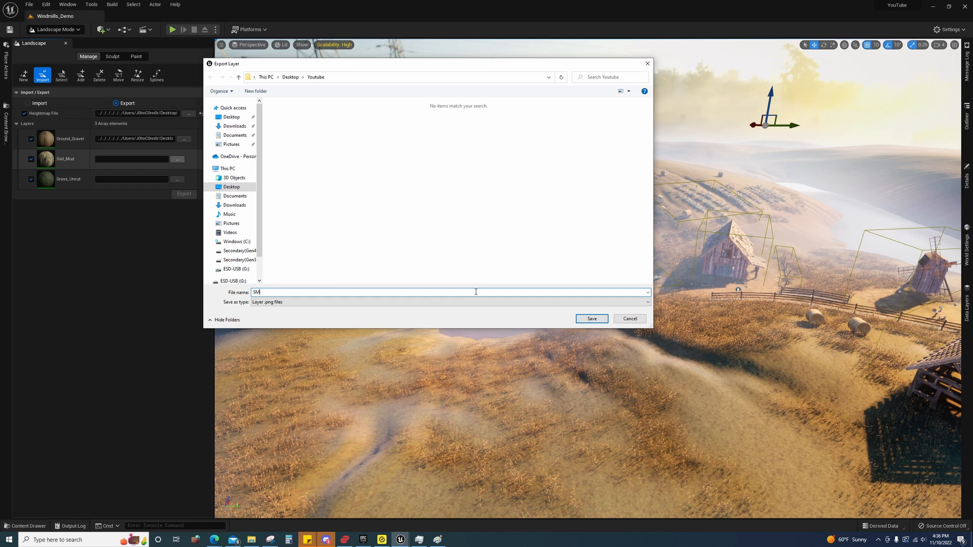
pyautogui.click(630, 319)
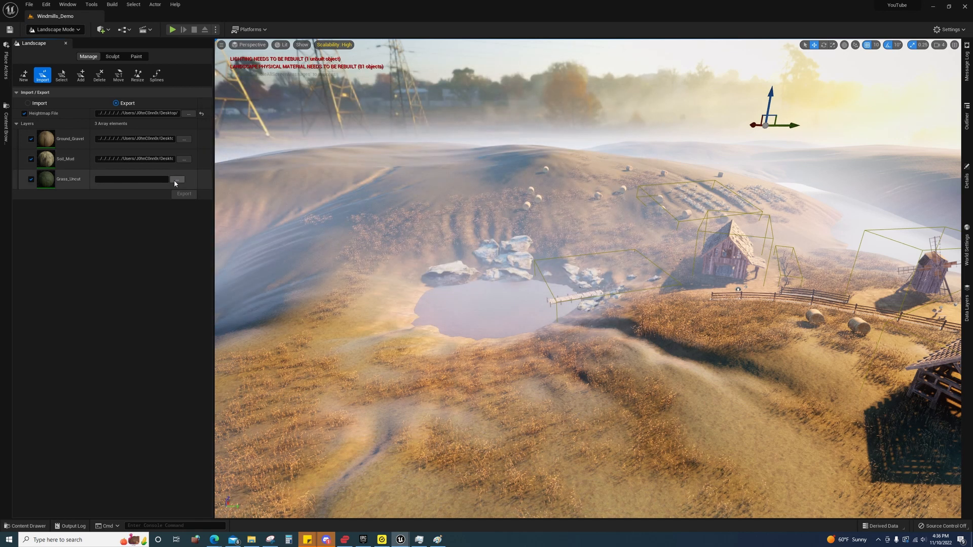
pyautogui.click(176, 180)
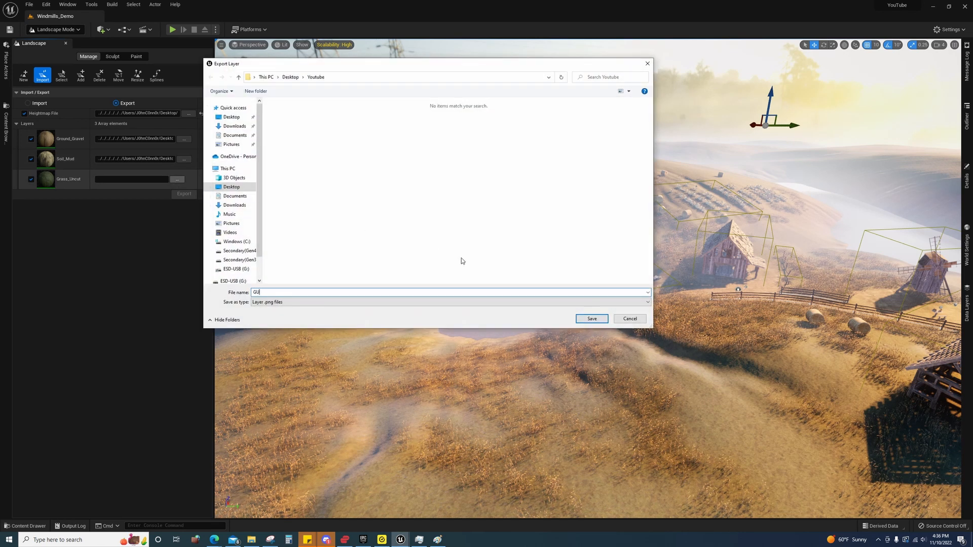
pyautogui.click(592, 319)
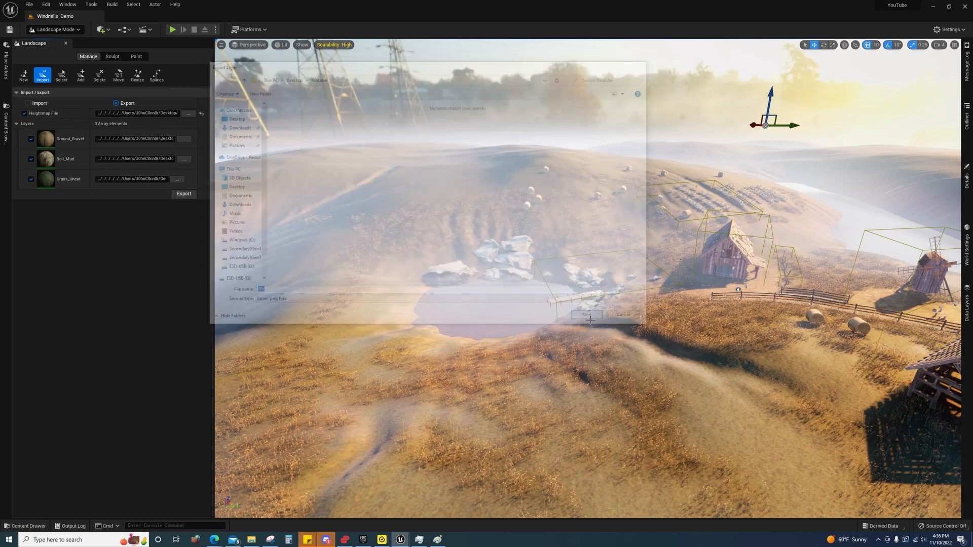
pyautogui.click(584, 315)
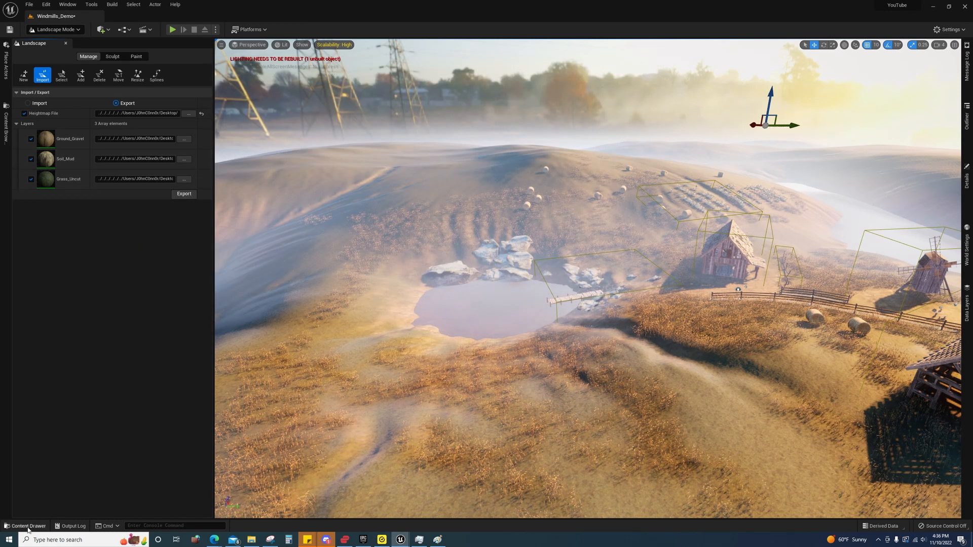
# Return to Select Mode and add a folder named Test under Content in the Content Drawer.
pyautogui.click(28, 526)
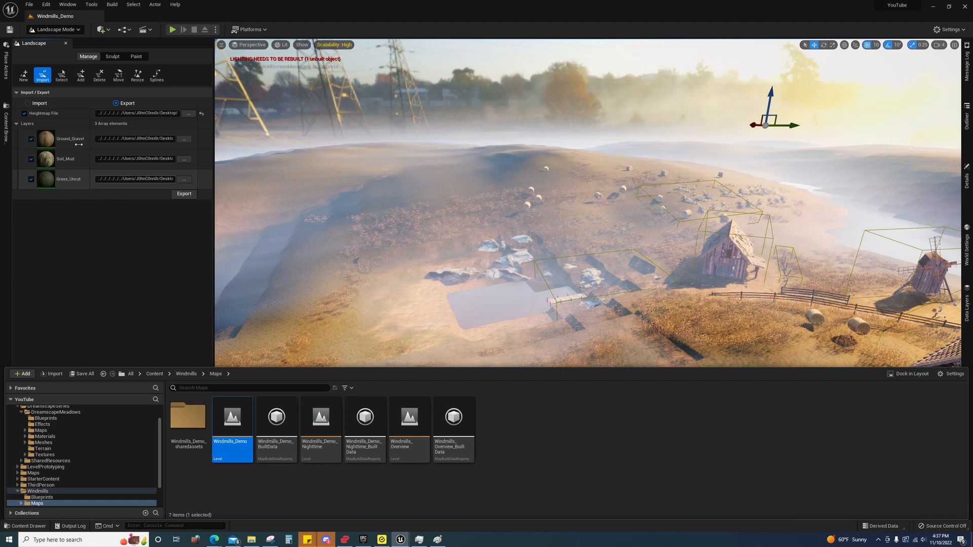
pyautogui.click(56, 30)
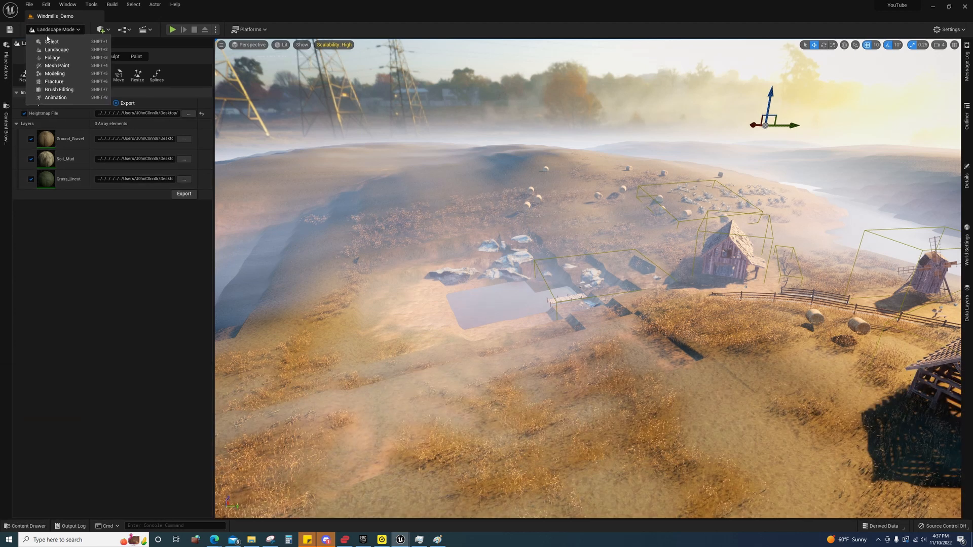
pyautogui.click(52, 41)
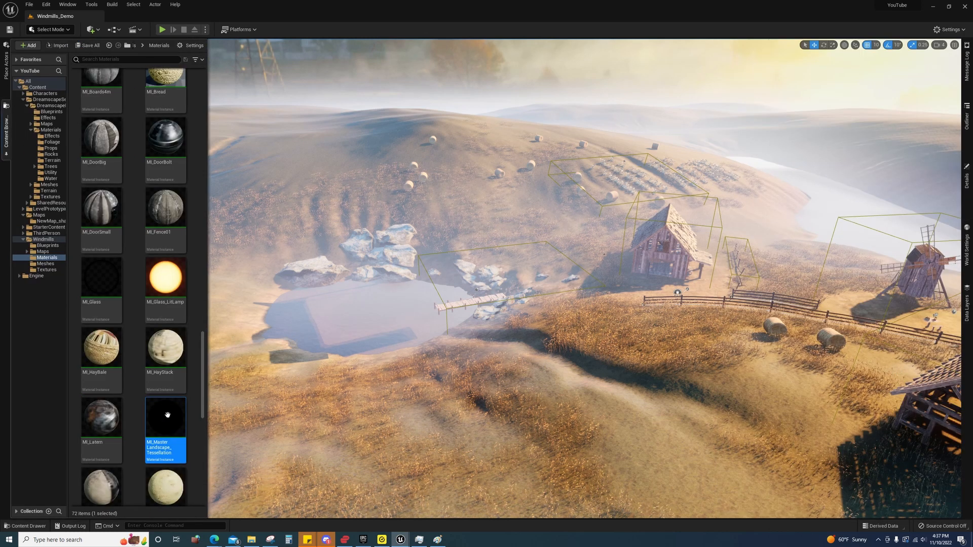
pyautogui.moveTo(72, 303)
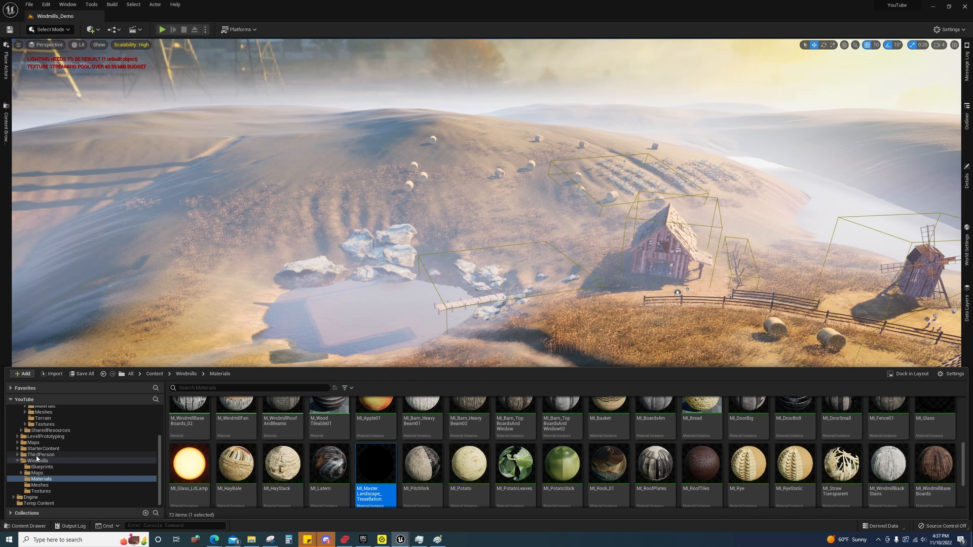
pyautogui.click(31, 491)
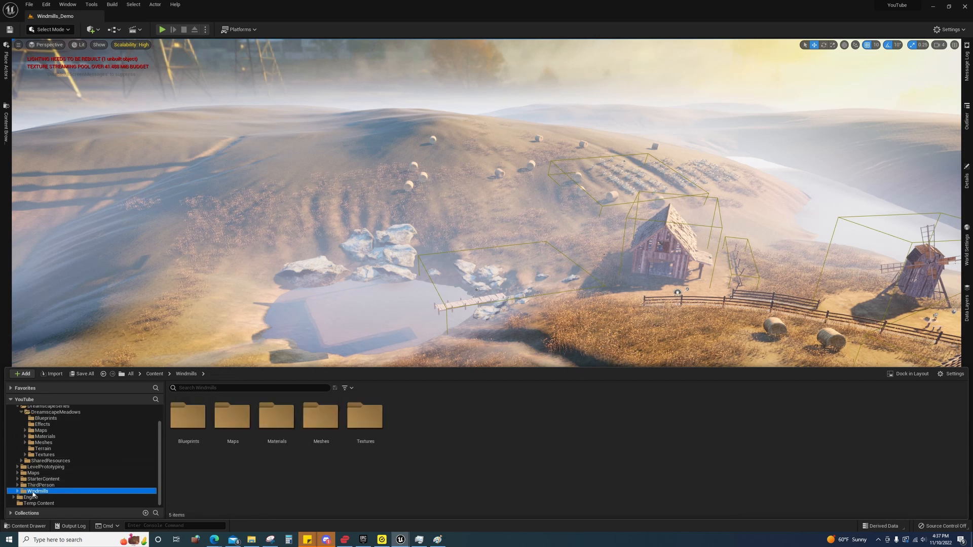
pyautogui.rightClick(31, 416)
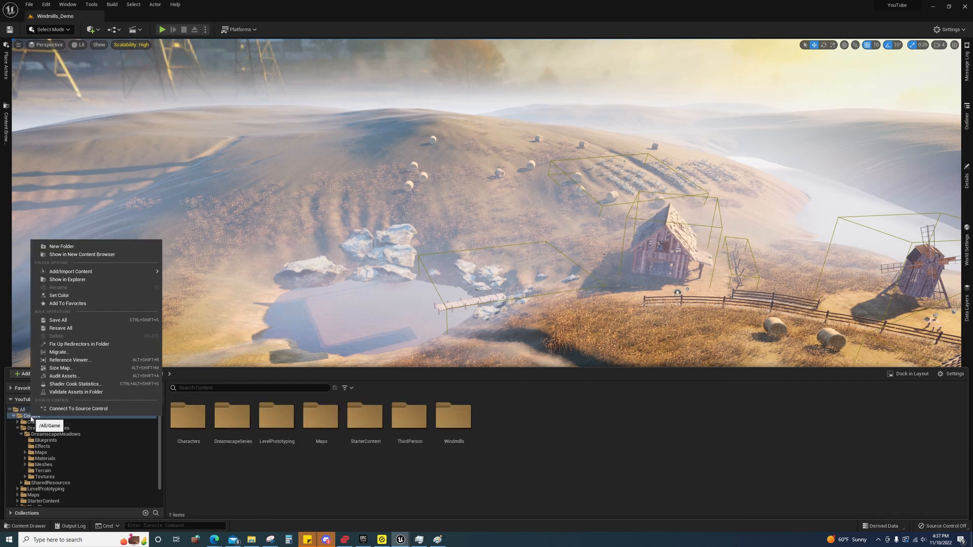
pyautogui.click(61, 247)
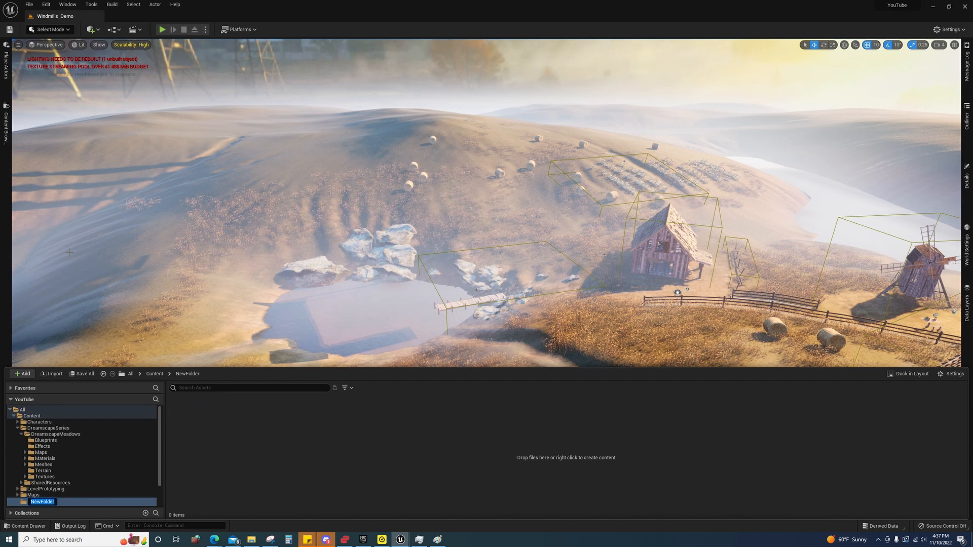
pyautogui.write('Test')
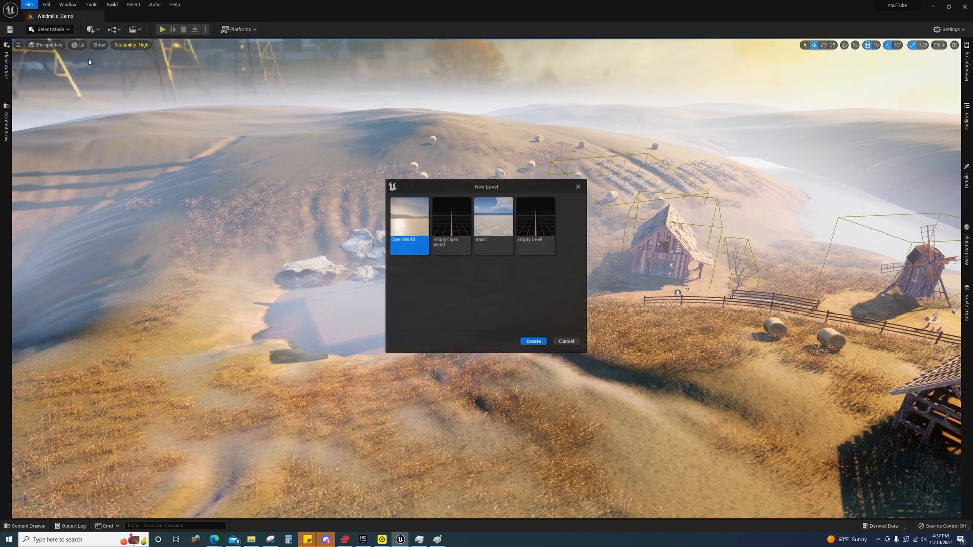
# Create a level from the Empty Open World template and close the World Partition panel.
pyautogui.click(451, 221)
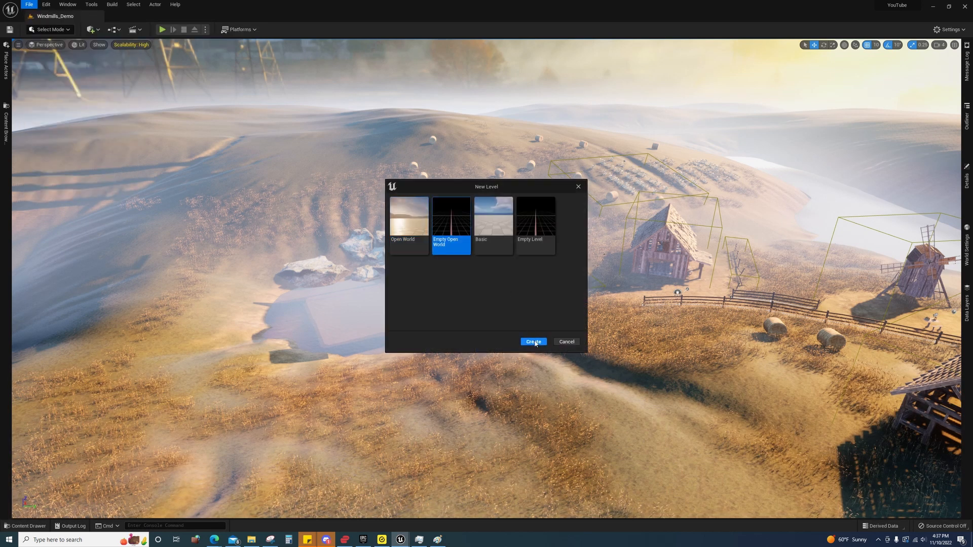
pyautogui.click(533, 342)
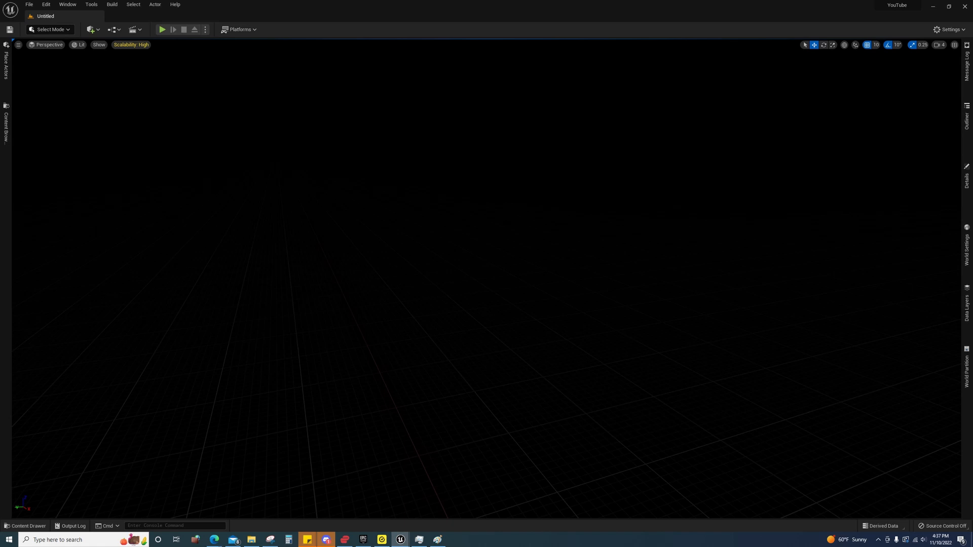
pyautogui.moveTo(27, 526)
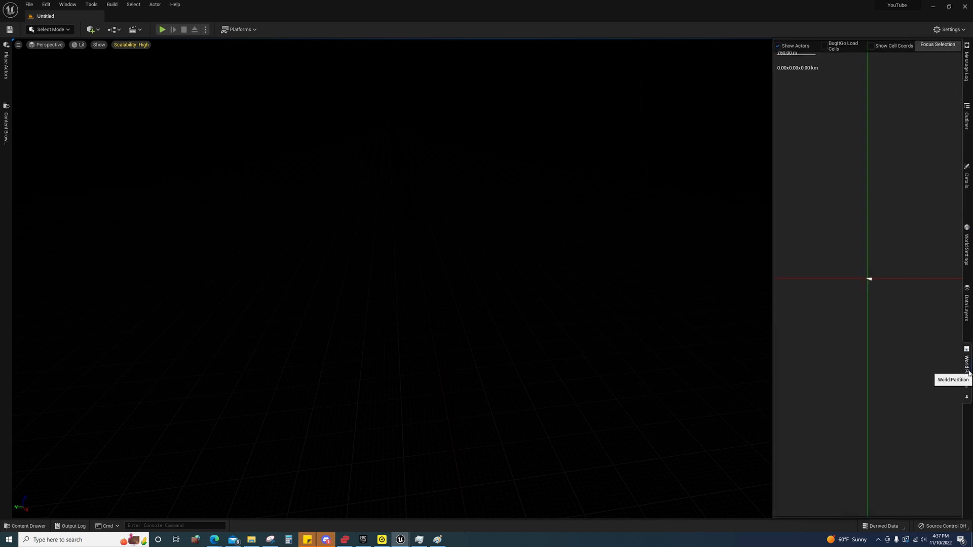
pyautogui.click(967, 360)
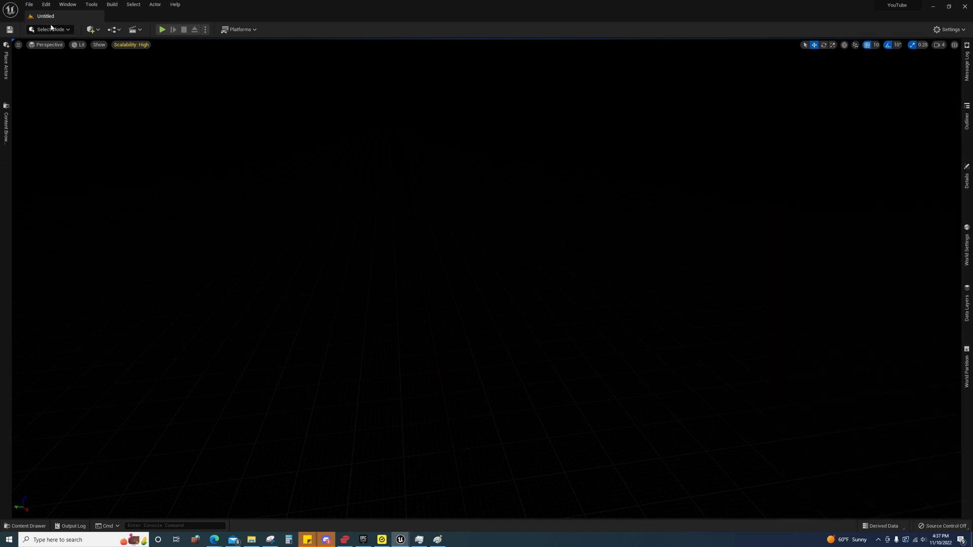
# Set up landscape import from heightmap H with M_MasterLandscape_Tessellation, then return to Select mode.
pyautogui.click(49, 29)
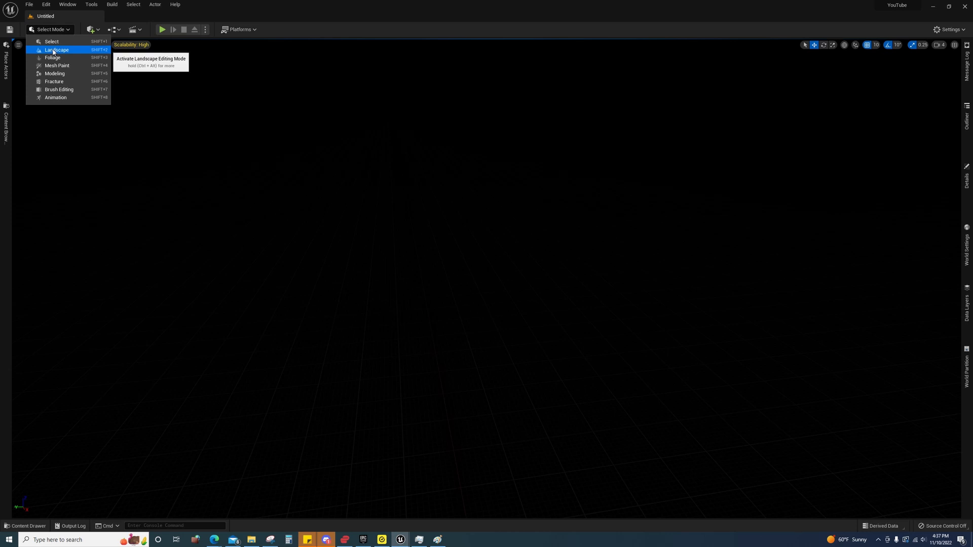
pyautogui.click(54, 50)
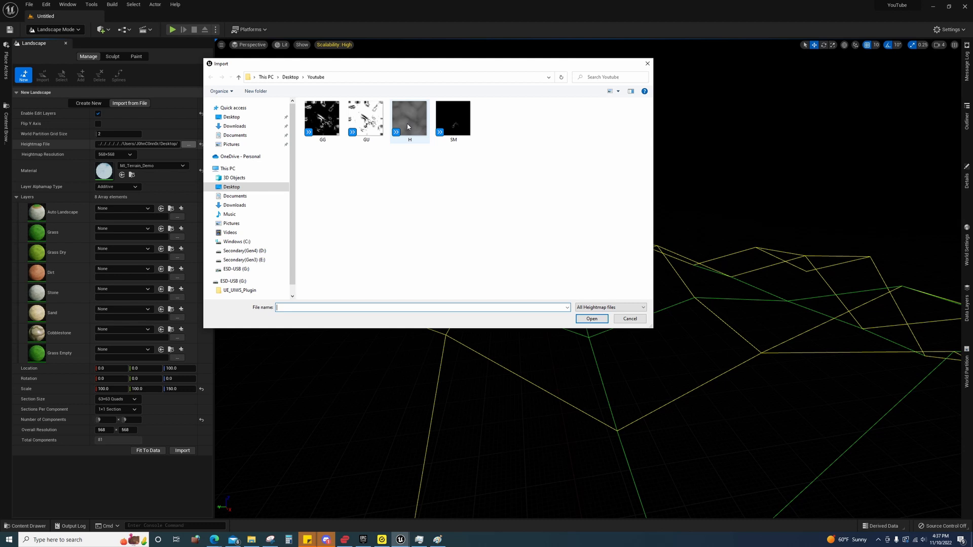
pyautogui.click(629, 319)
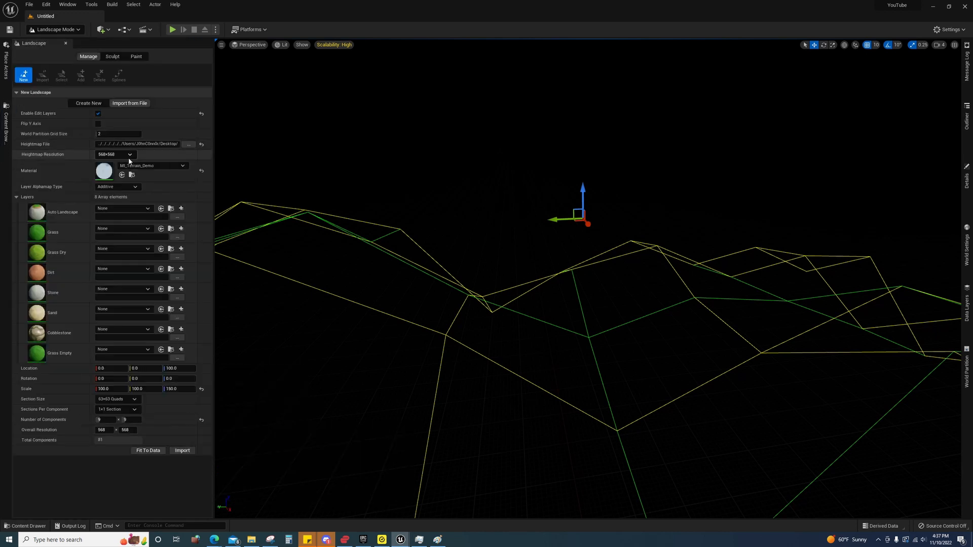
pyautogui.click(152, 166)
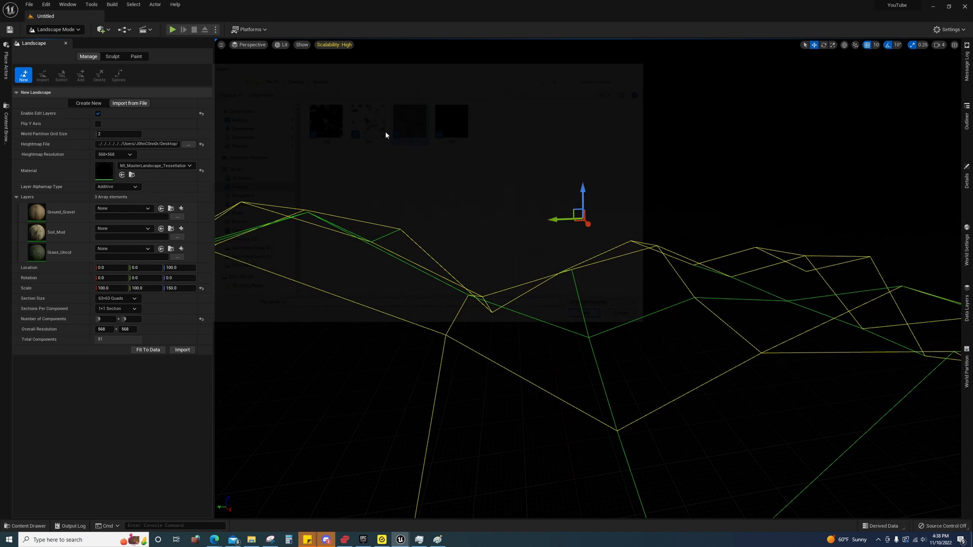
pyautogui.click(146, 208)
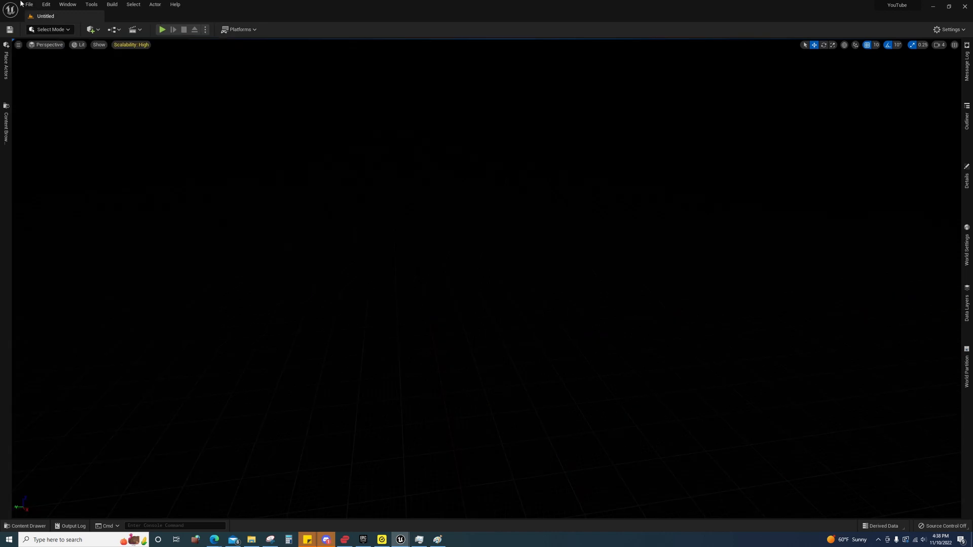
# Save the current level as Test inside the Test folder, then switch back to Landscape mode.
pyautogui.click(32, 5)
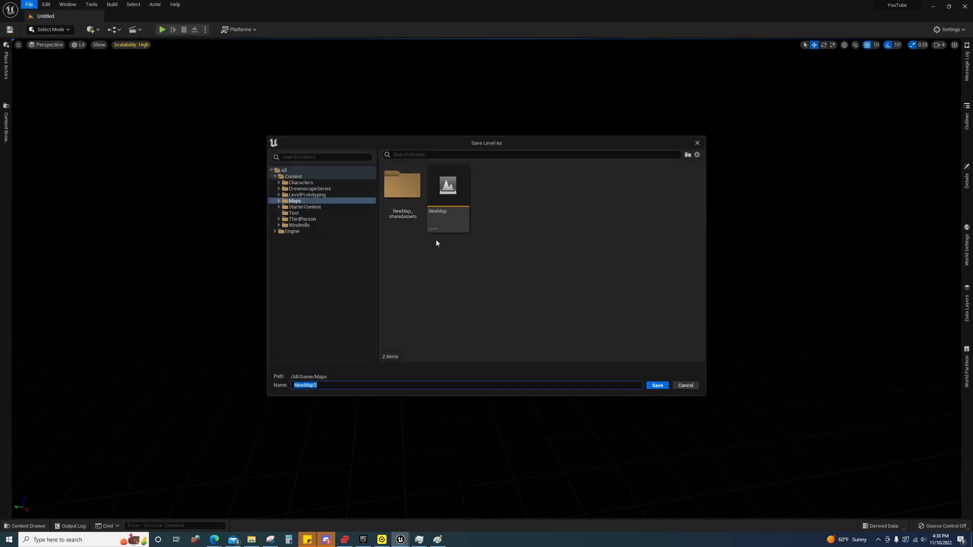
pyautogui.click(294, 213)
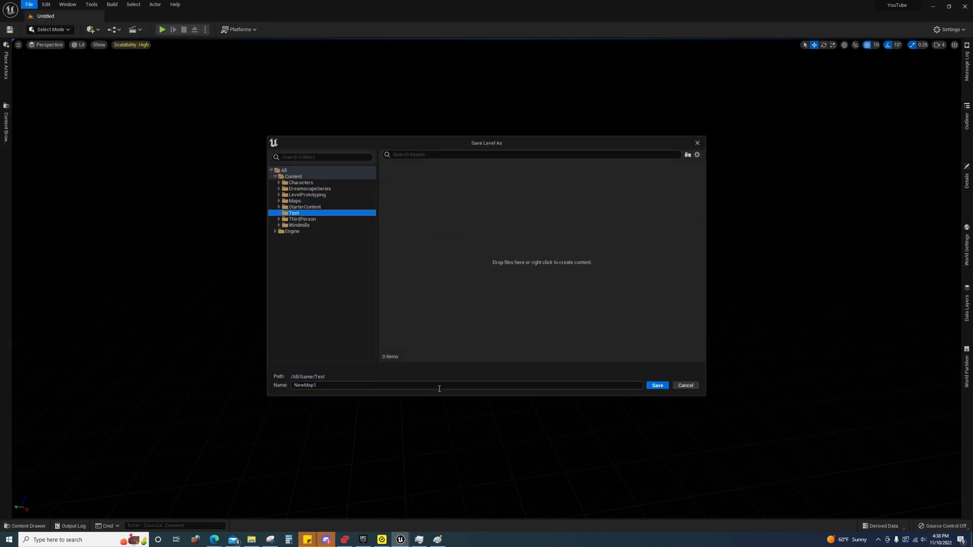
pyautogui.write('Test')
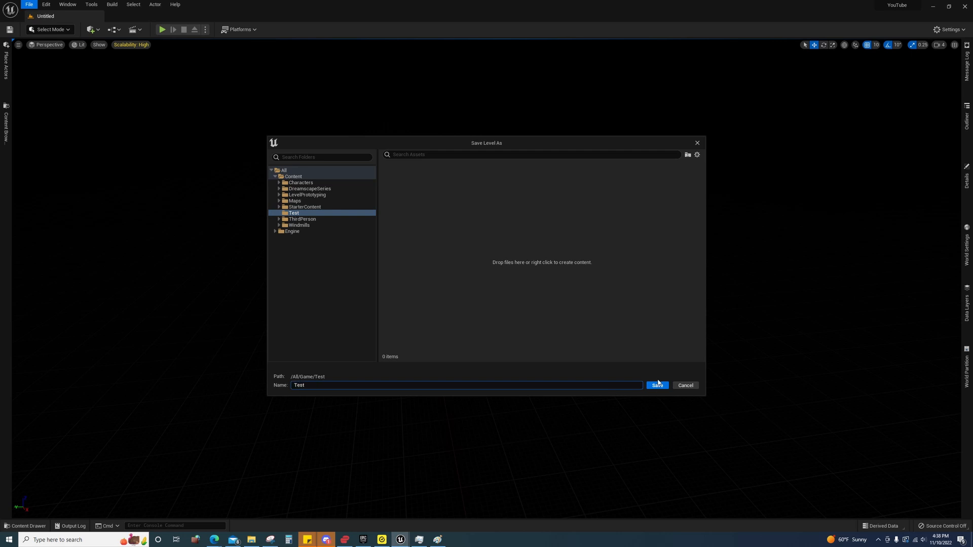
pyautogui.click(657, 385)
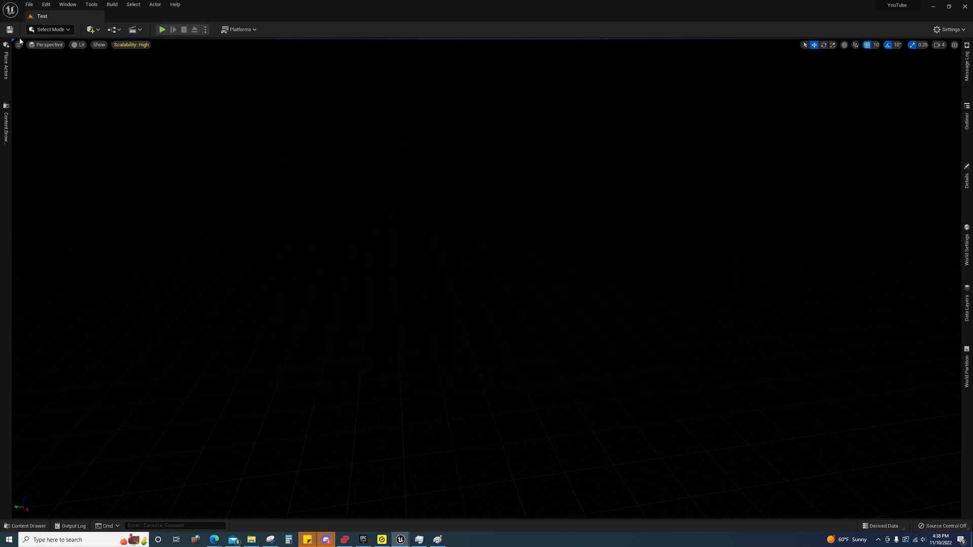
pyautogui.click(50, 29)
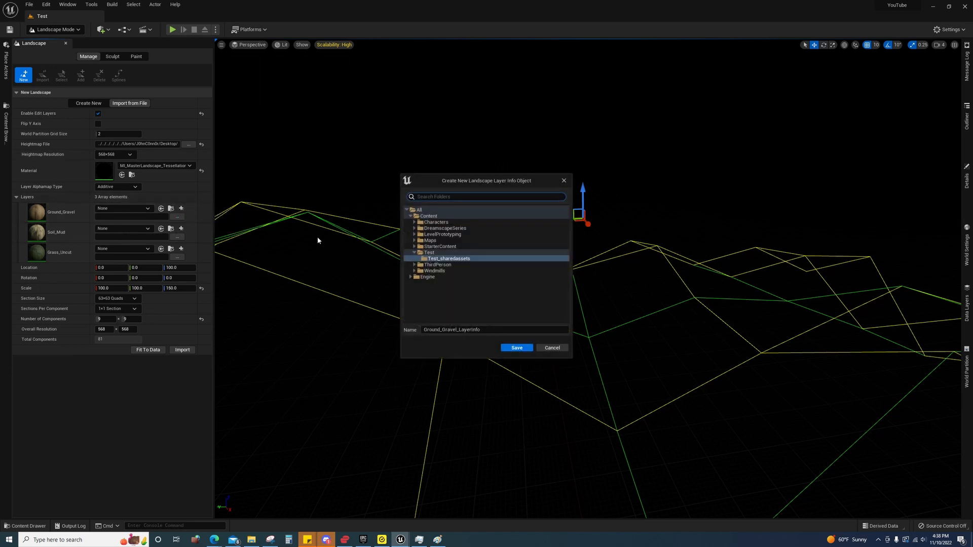
# Create and save layer info assets for Ground_Gravel, Soil_Mud and Grass_Uncut in Test_sharedassets.
pyautogui.click(517, 347)
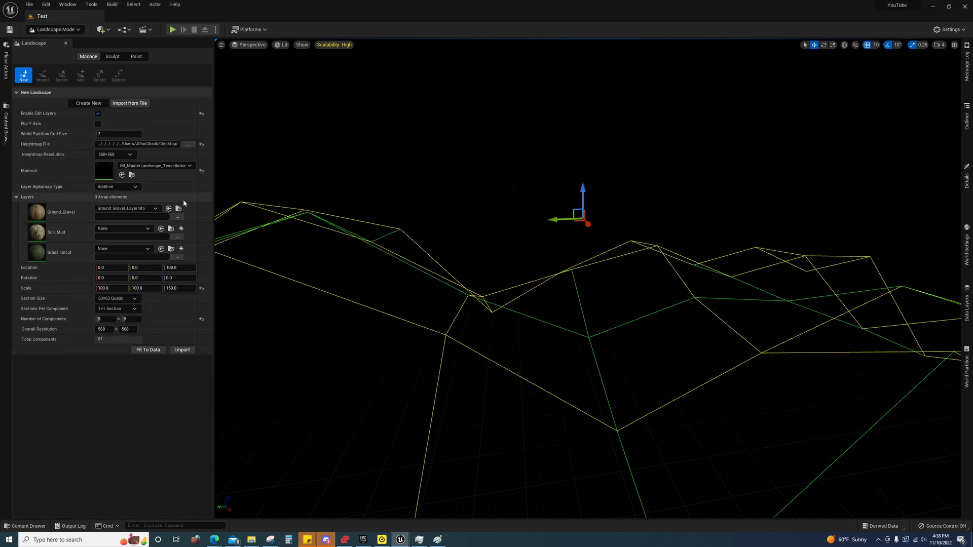
pyautogui.click(181, 229)
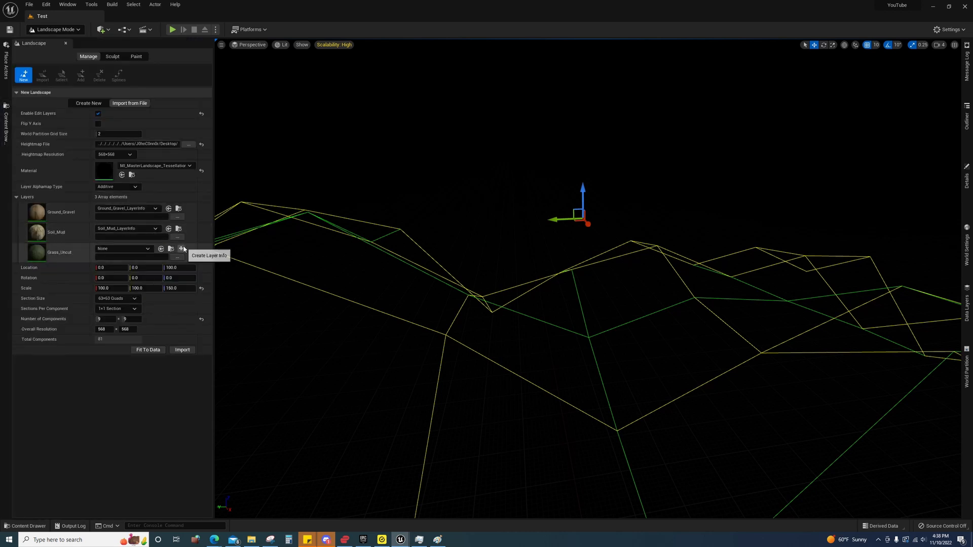
pyautogui.click(180, 249)
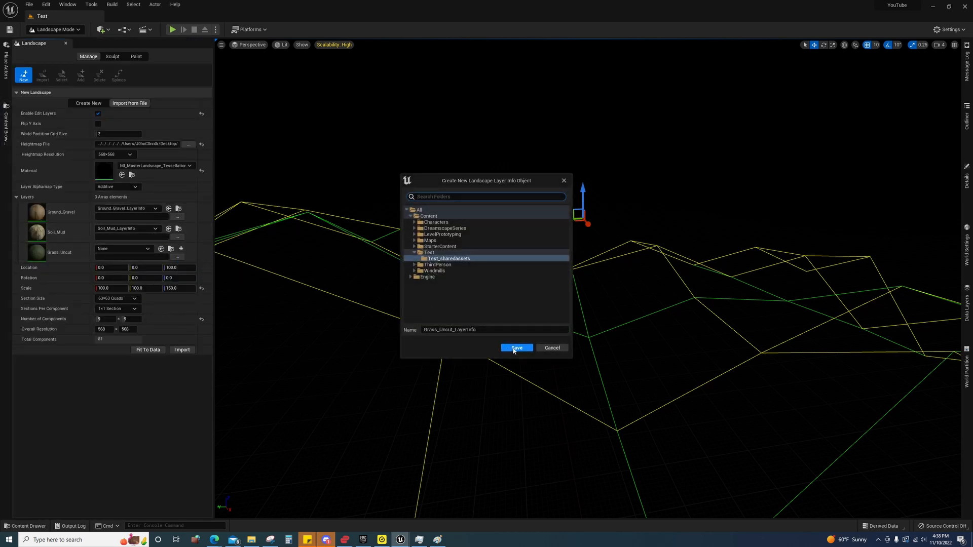
pyautogui.click(517, 348)
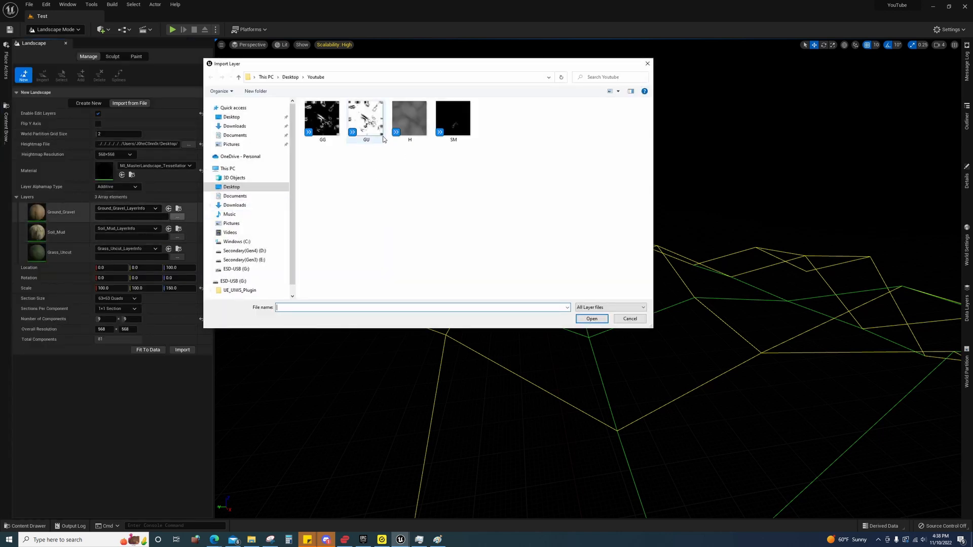
# Assign the GG, SM and GU weightmap images from the Youtube folder to the layers.
pyautogui.click(322, 118)
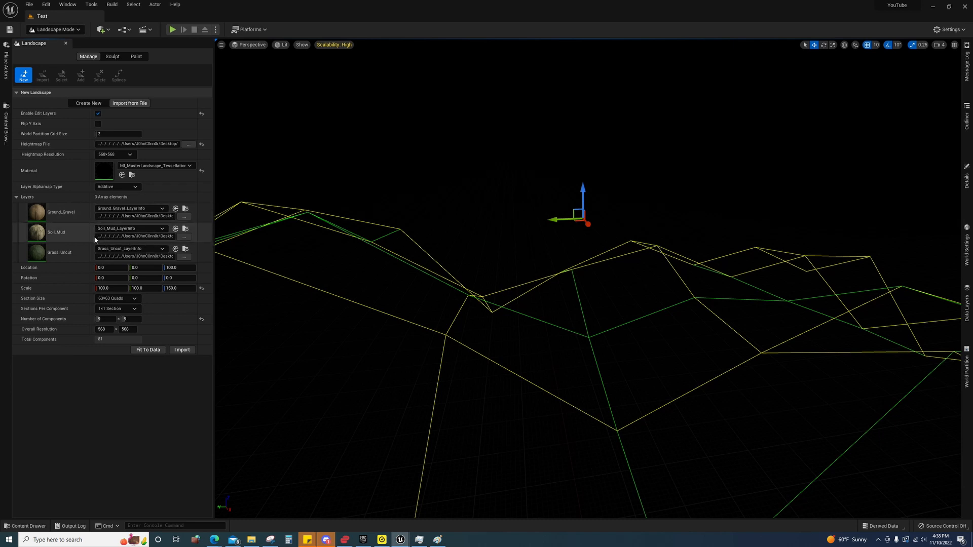
pyautogui.moveTo(92, 234)
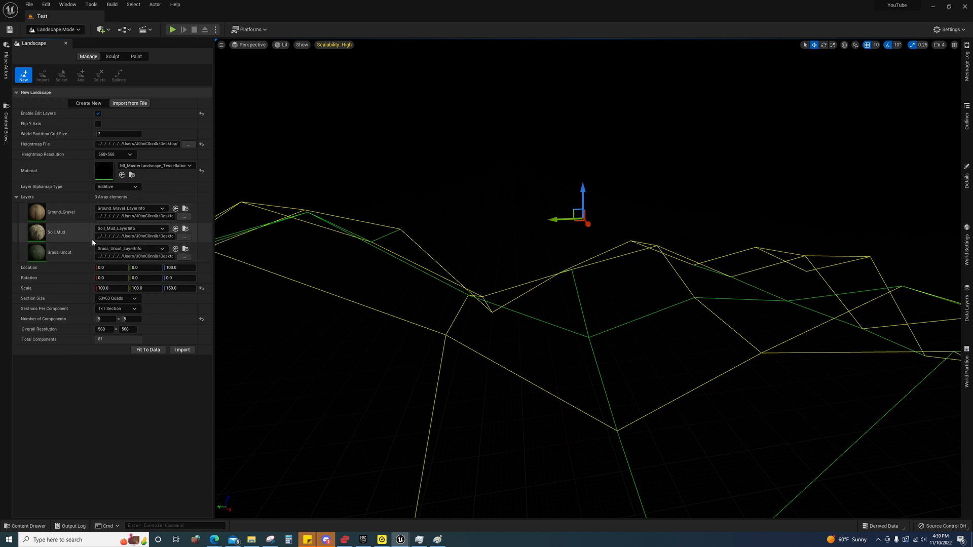
pyautogui.moveTo(90, 234)
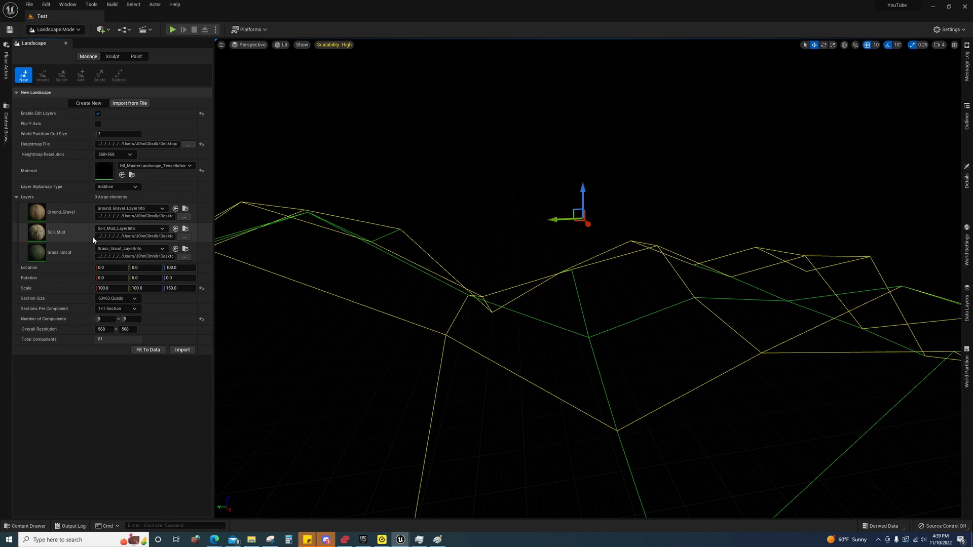
# Import the landscape using heightmap H and the GG, SM and GU weightmaps.
pyautogui.click(182, 350)
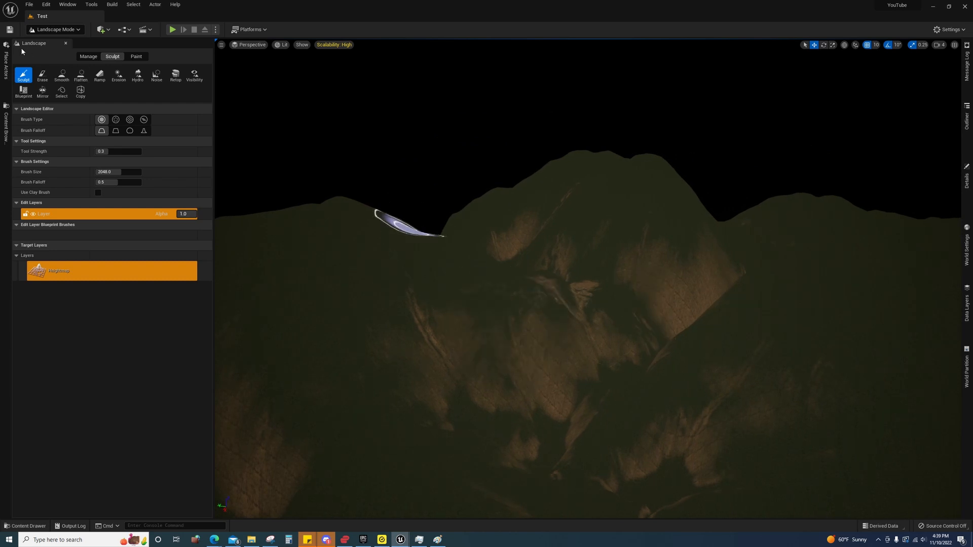
# Exit Landscape mode and browse the Content Drawer to the Windmills Maps folder.
pyautogui.click(52, 30)
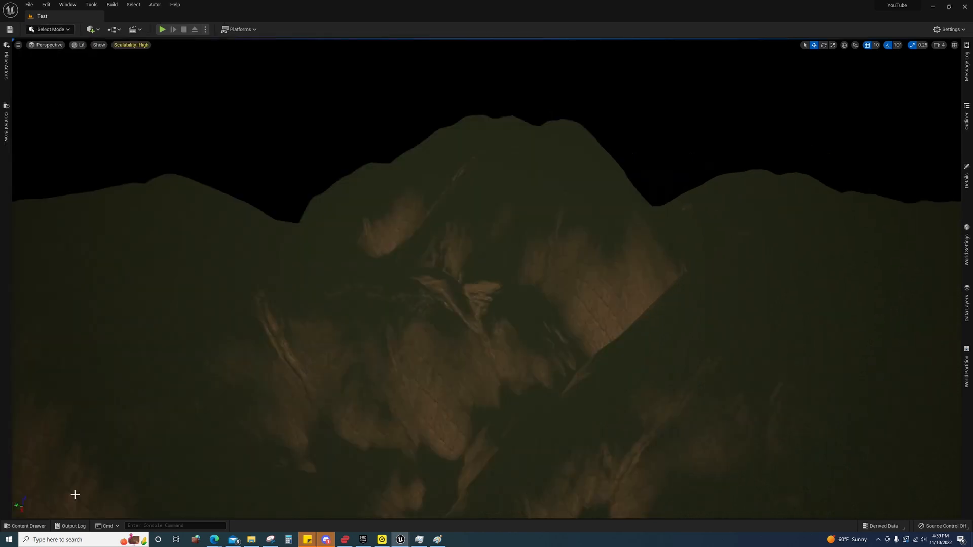
pyautogui.click(25, 526)
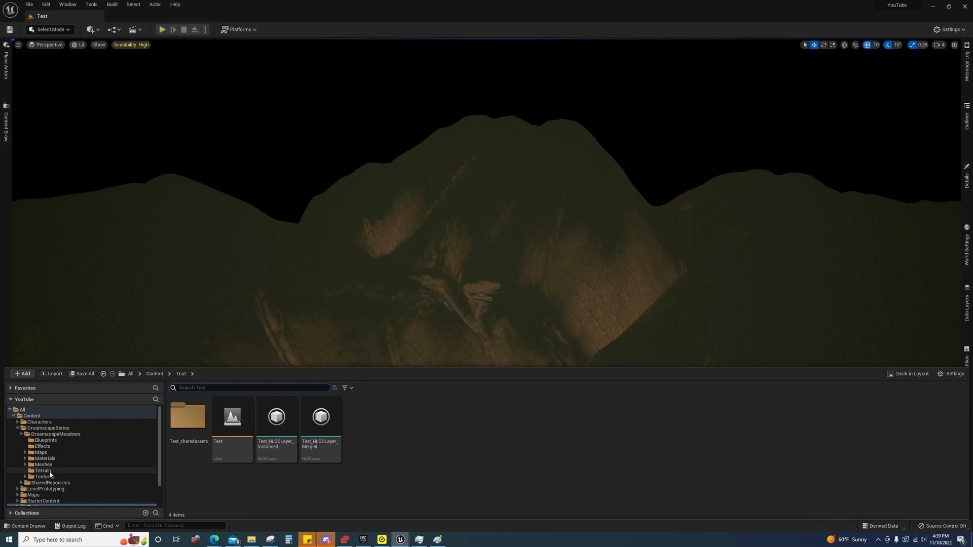
pyautogui.click(48, 428)
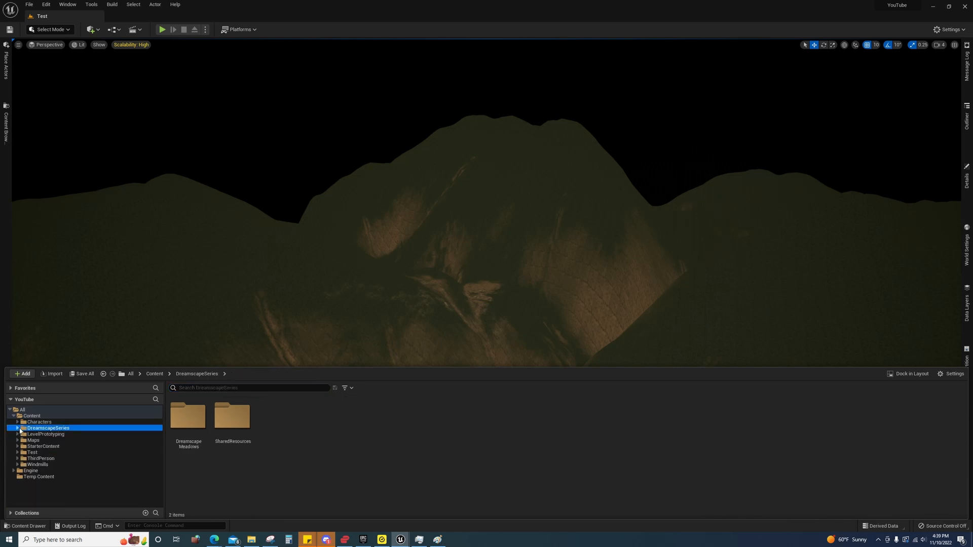
pyautogui.click(36, 476)
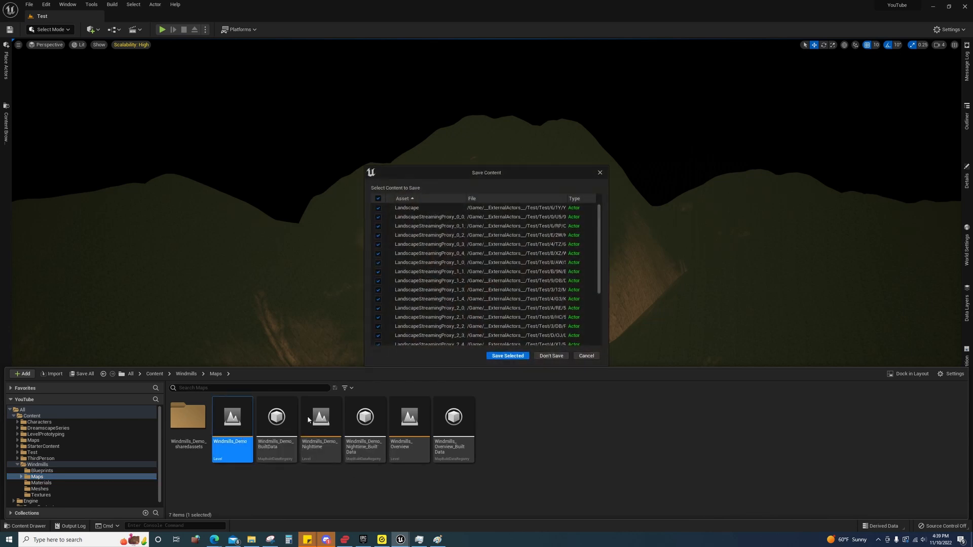
# Save the Test level, open Windmills_Demo and select its Landscape to read its Transform.
pyautogui.click(508, 355)
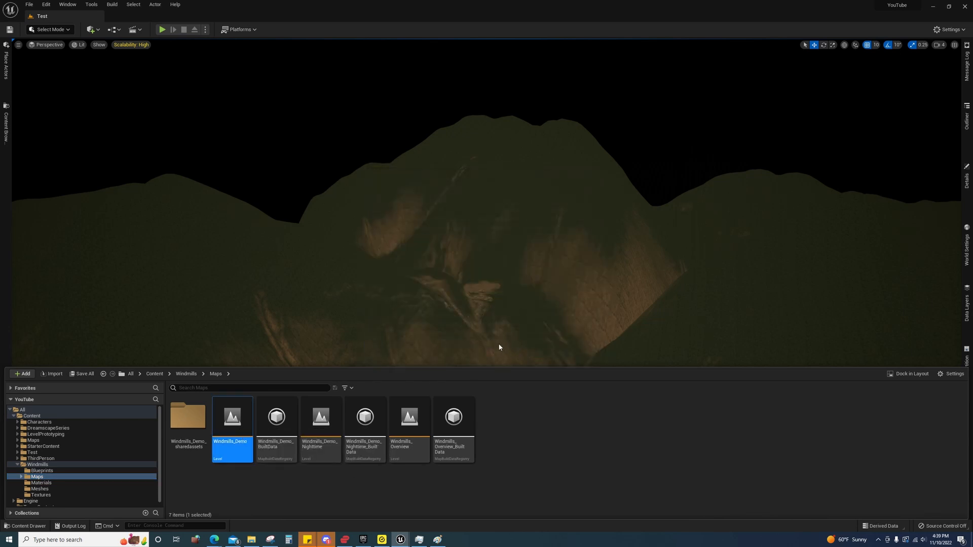
pyautogui.doubleClick(233, 418)
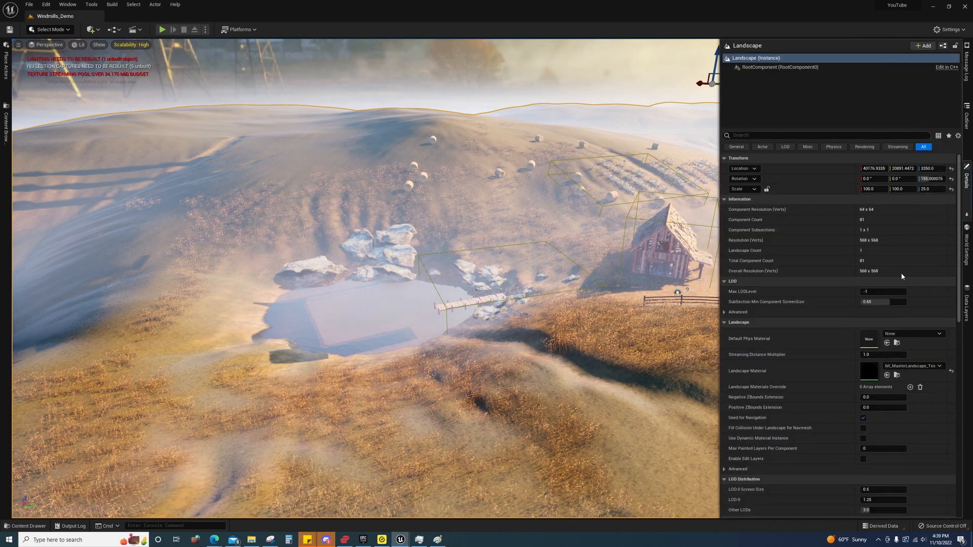
pyautogui.click(925, 189)
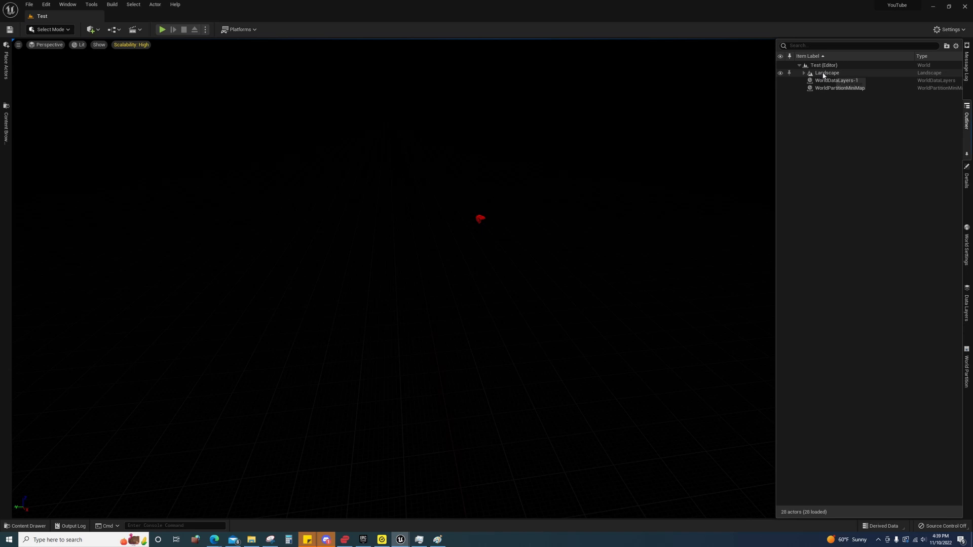
# Select the Test Landscape in the Outliner and switch the viewport to Unlit.
pyautogui.click(826, 73)
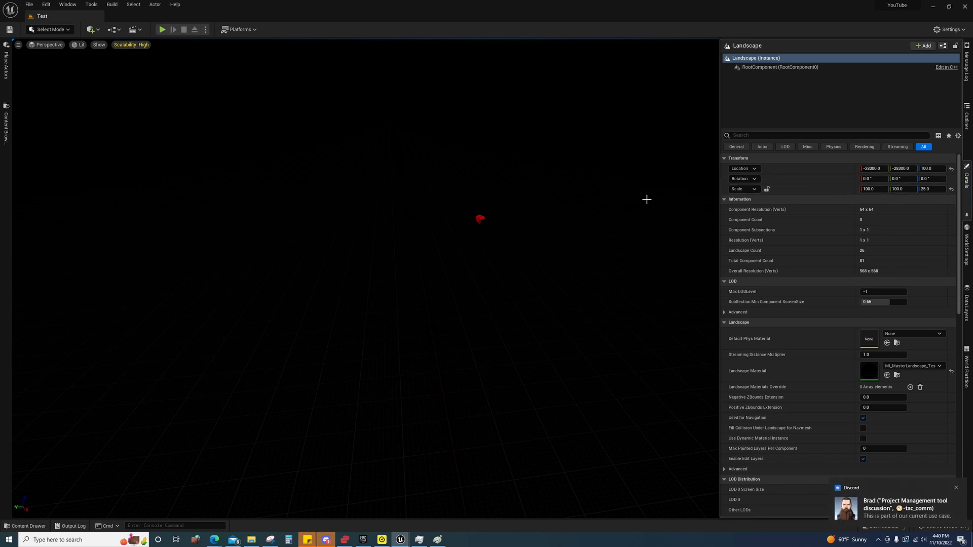
pyautogui.click(81, 45)
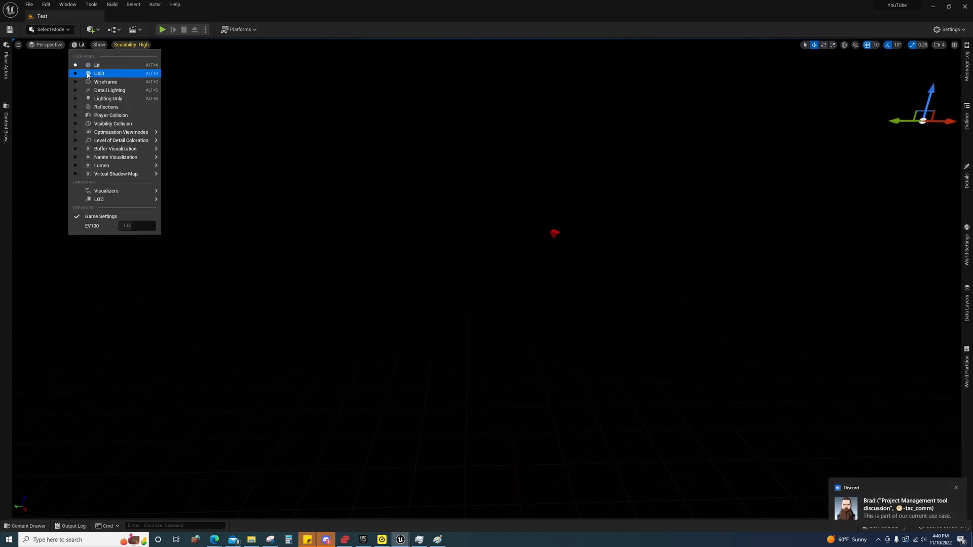
pyautogui.click(100, 73)
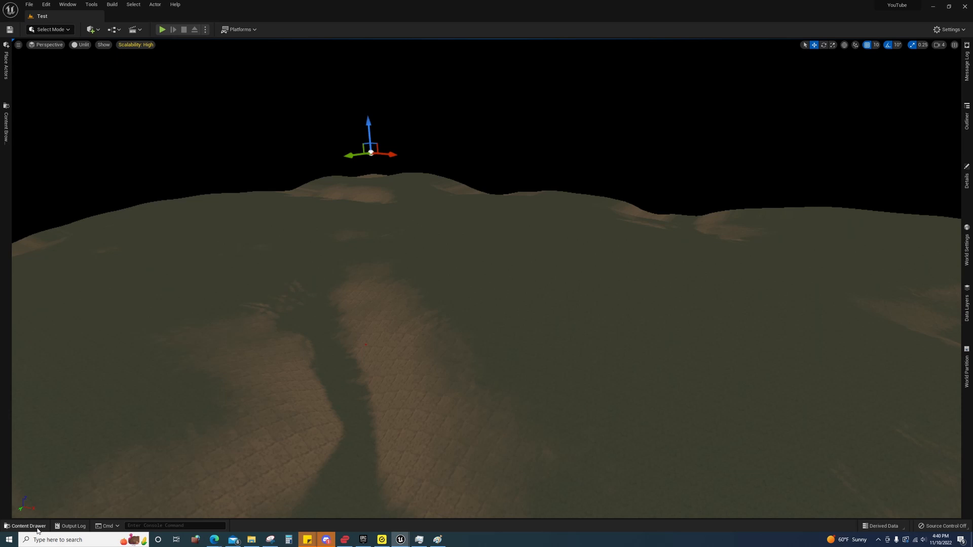
# Open Windmills_Demo from the Windmills Maps folder in the Content Drawer.
pyautogui.click(25, 526)
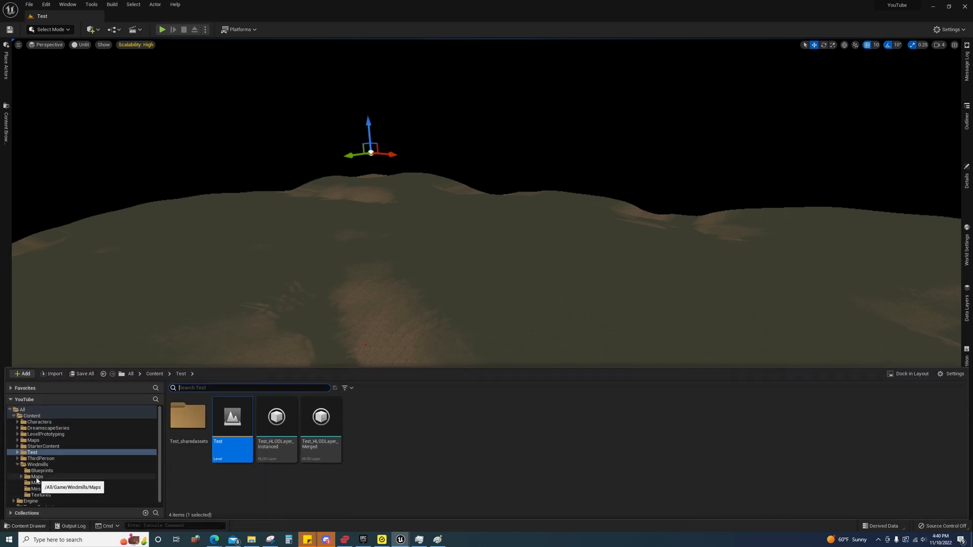
pyautogui.click(37, 477)
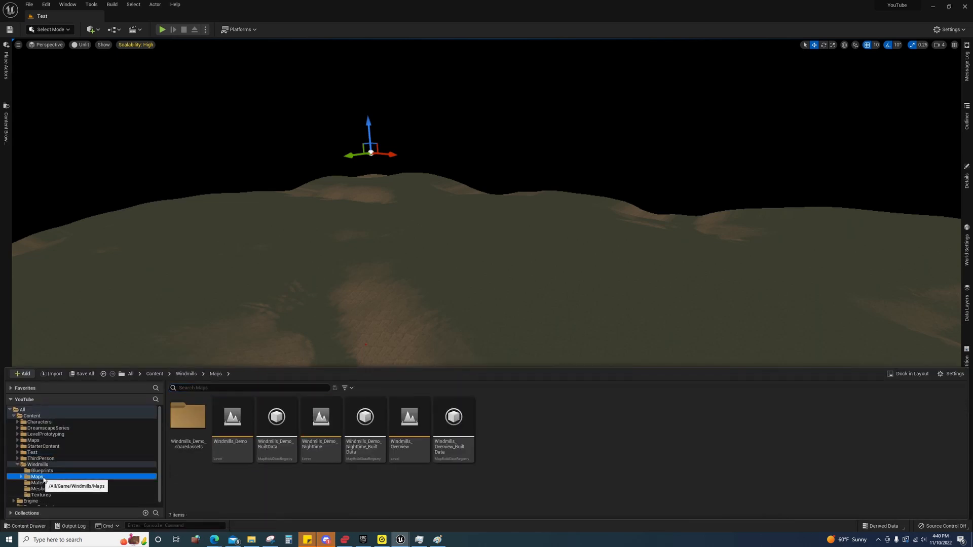
pyautogui.doubleClick(232, 417)
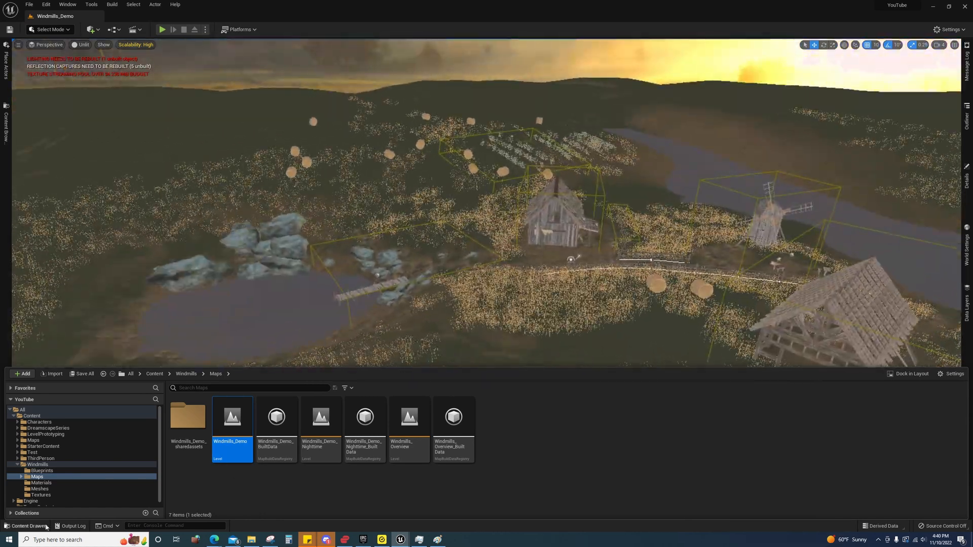
# Select all Windmills_Demo actors except the Landscape in the Outliner and copy them.
pyautogui.click(24, 526)
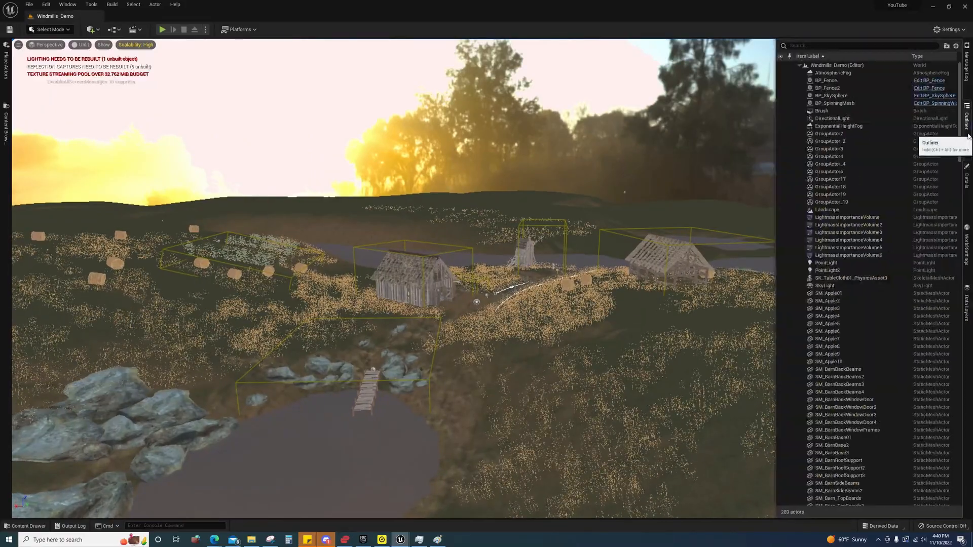
pyautogui.click(833, 73)
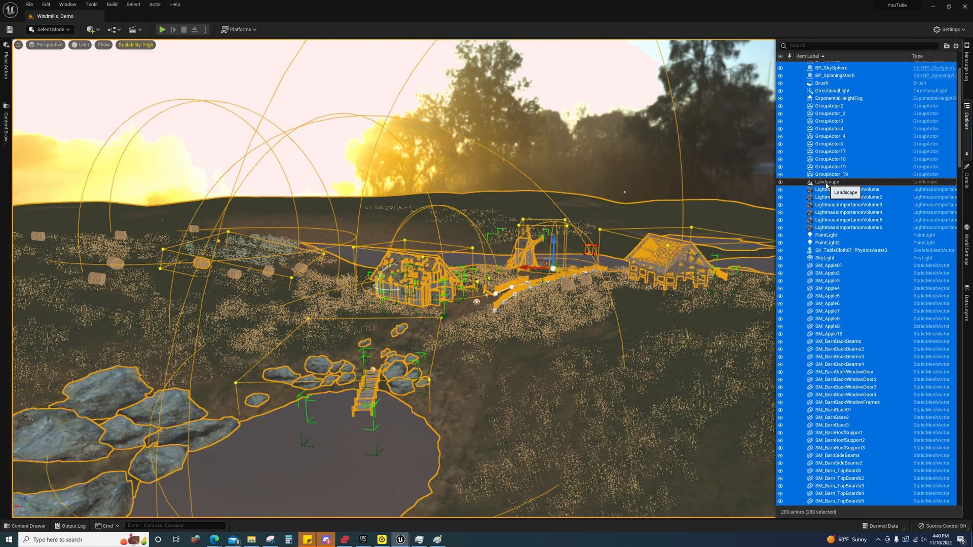
pyautogui.scroll(-3)
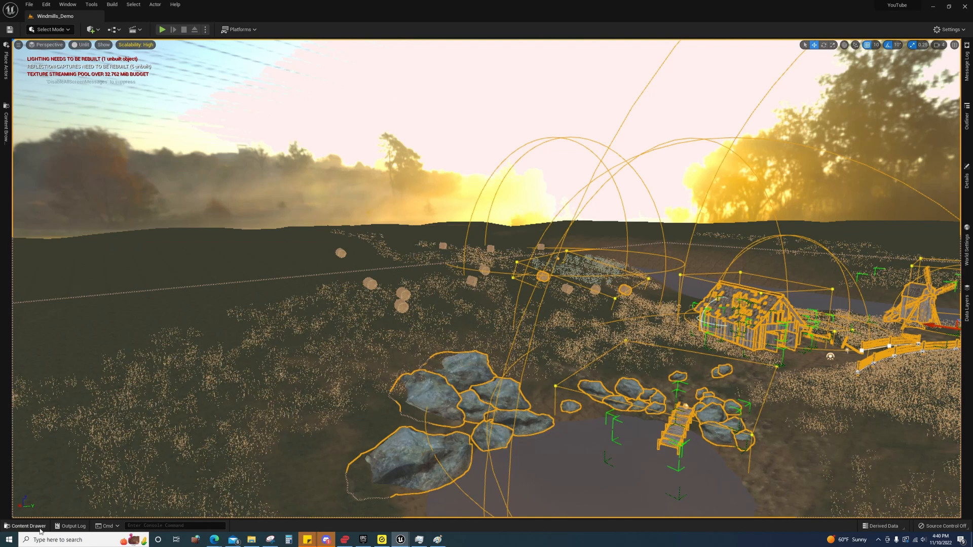
# Open the Test level asset from the Content Drawer.
pyautogui.click(26, 526)
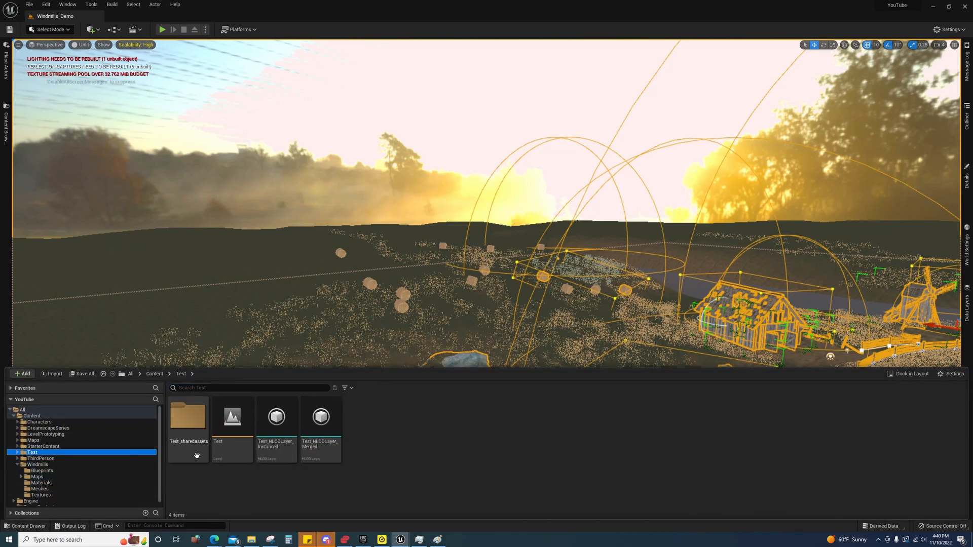
pyautogui.click(232, 417)
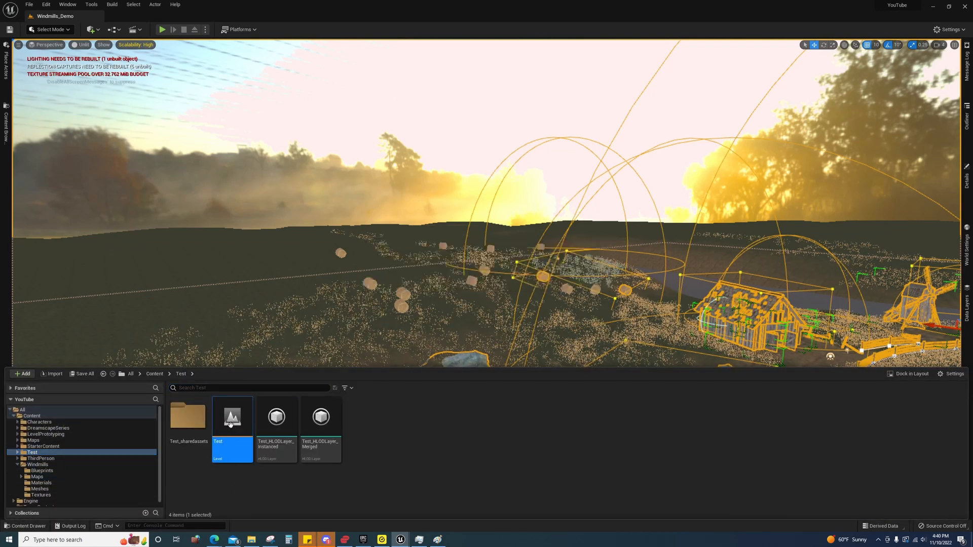
pyautogui.doubleClick(232, 421)
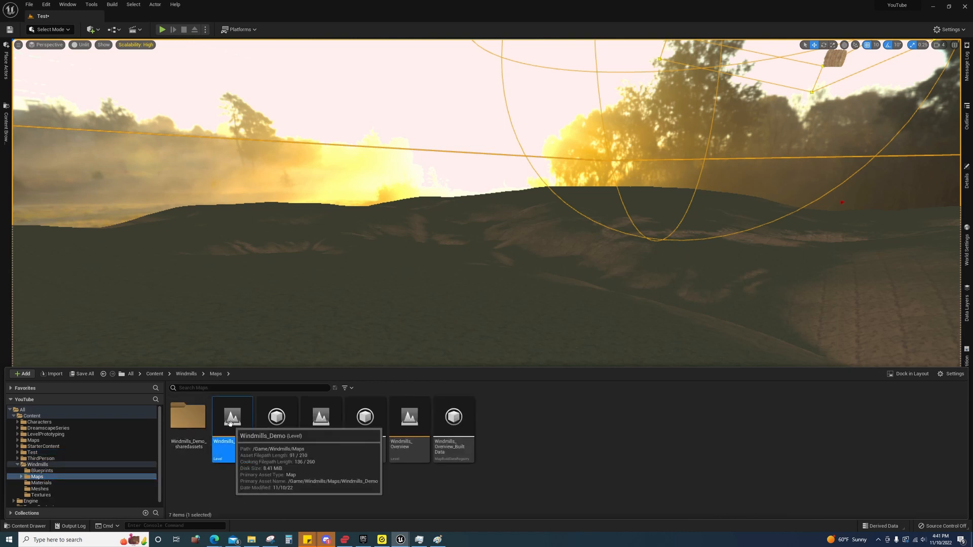
pyautogui.moveTo(547, 347)
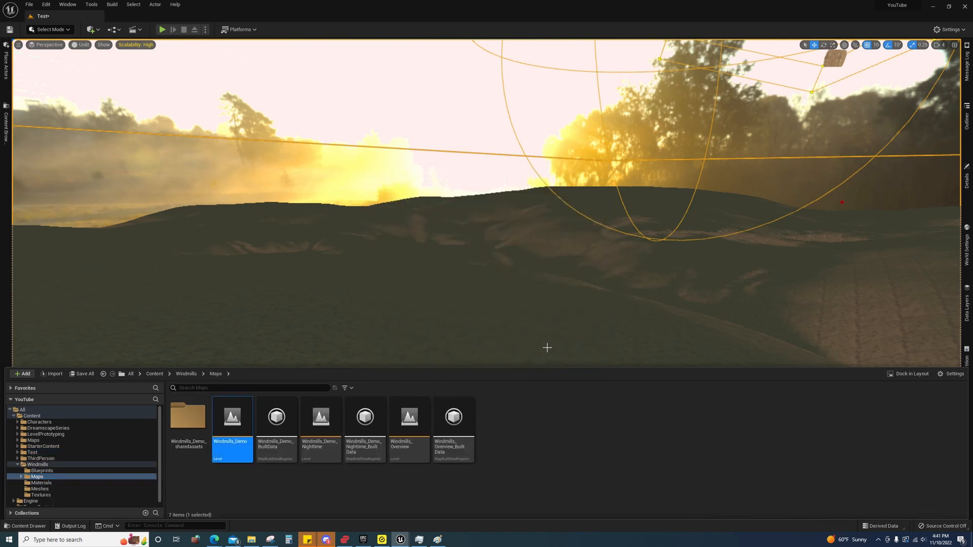
# Open Windmills_Demo, return to its editor, and browse the Windmills content folders.
pyautogui.doubleClick(232, 417)
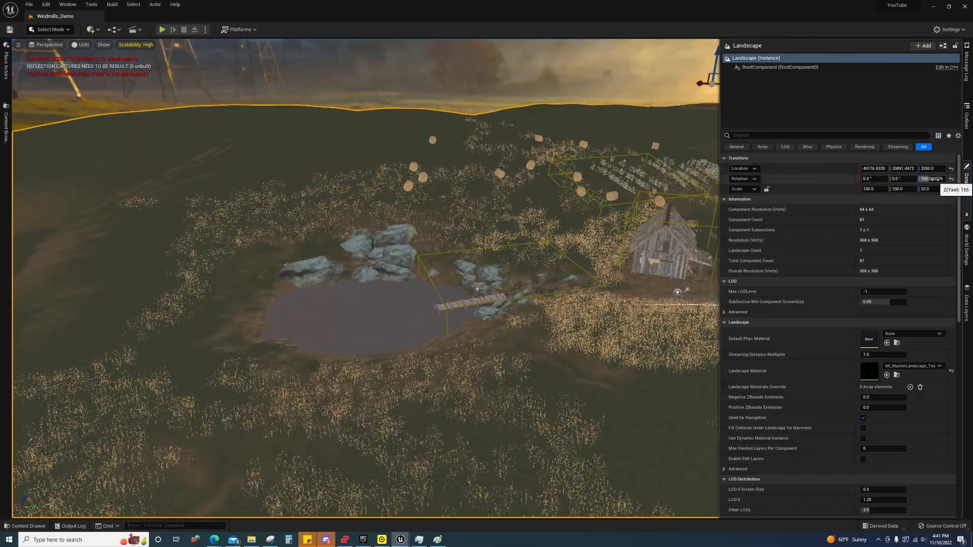
pyautogui.moveTo(131, 429)
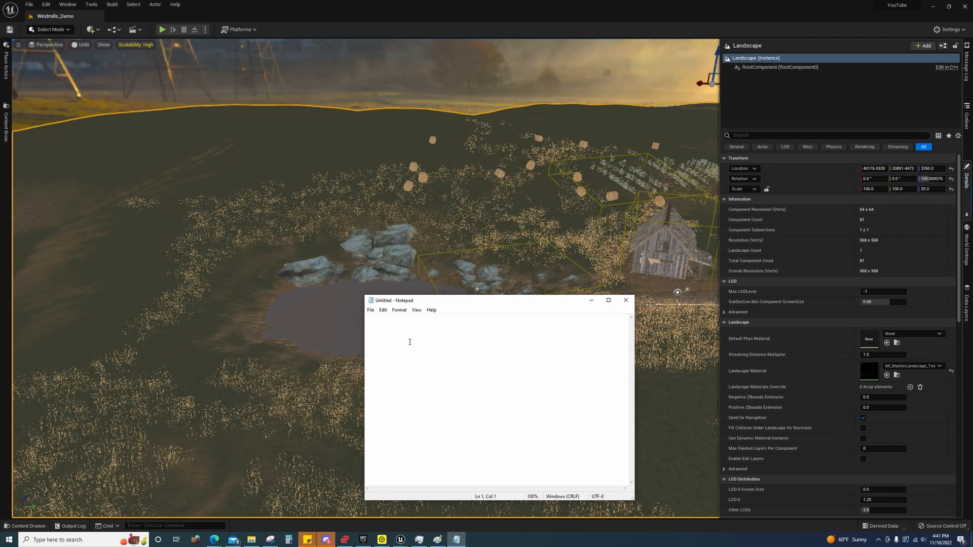
pyautogui.click(626, 300)
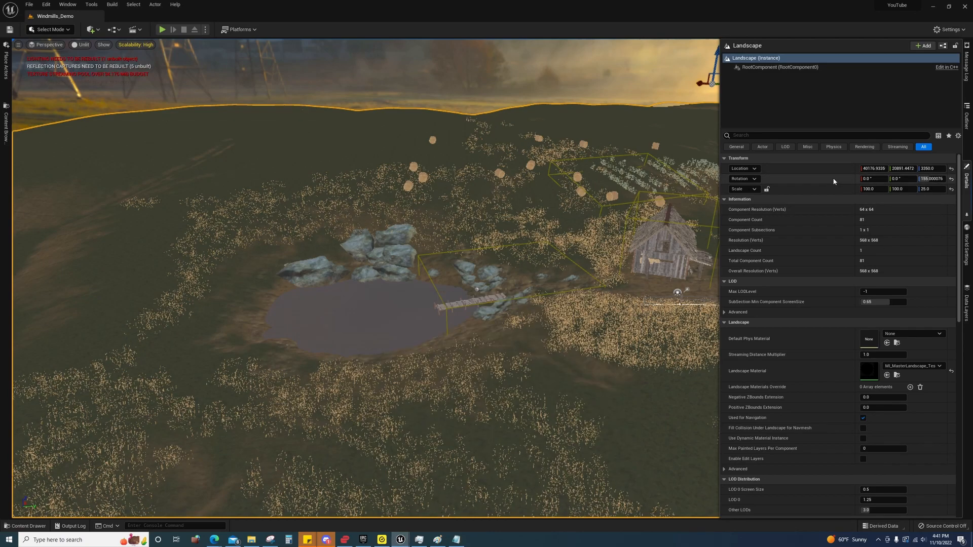
pyautogui.click(28, 527)
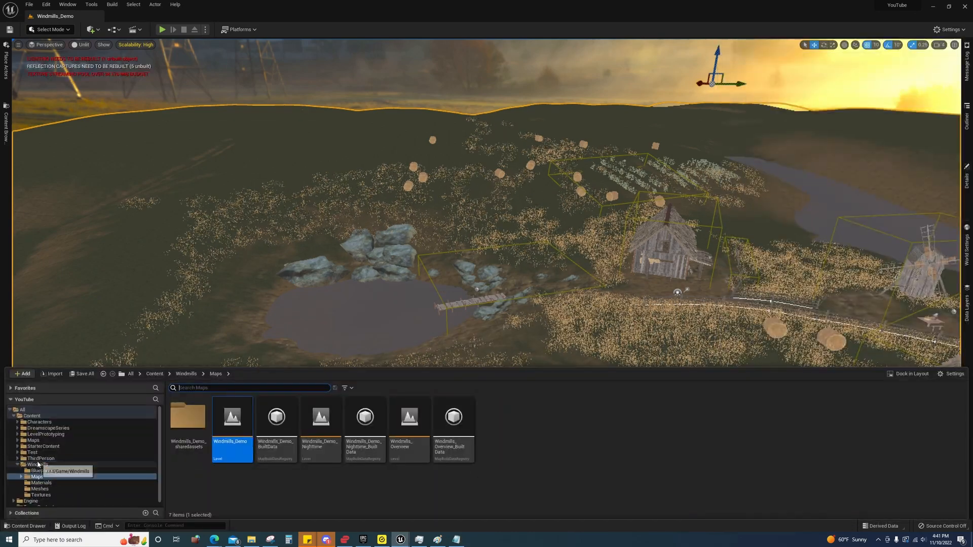
pyautogui.click(31, 453)
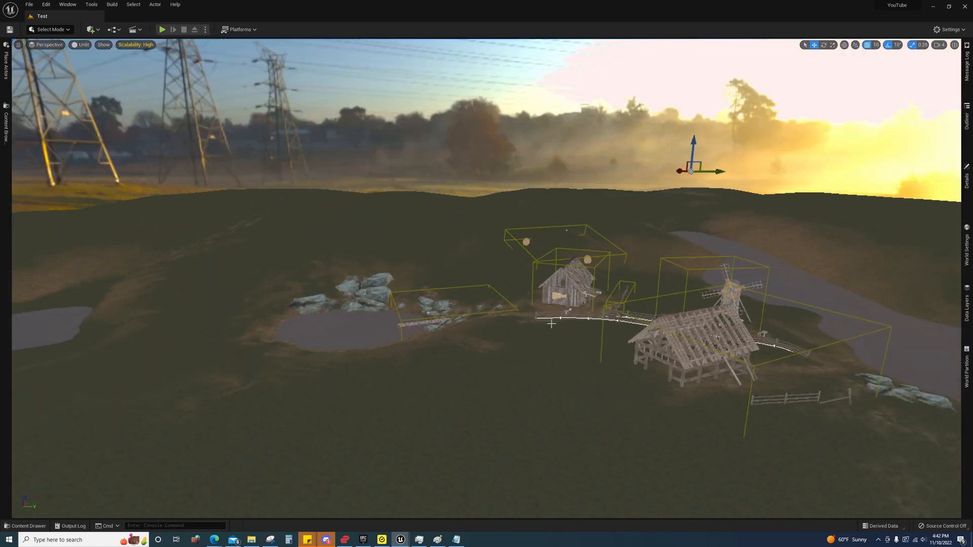
# Show the Test scene lit, then open Windmills_Demo from Windmills > Maps.
pyautogui.click(81, 45)
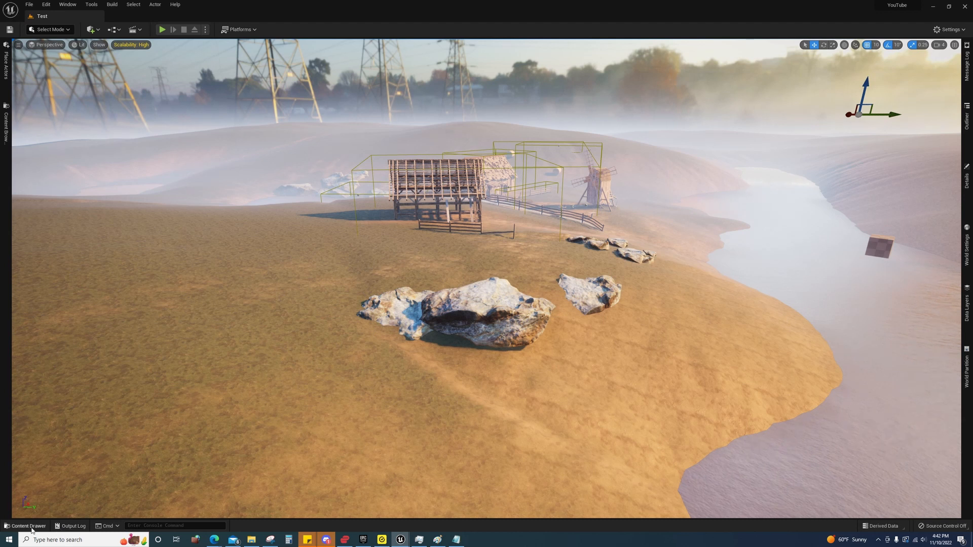
pyautogui.click(28, 526)
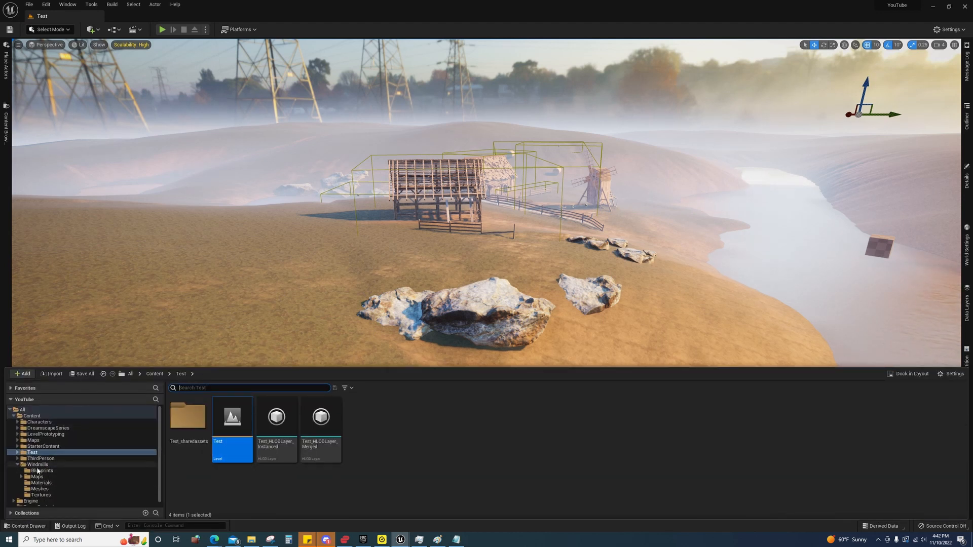
pyautogui.moveTo(40, 471)
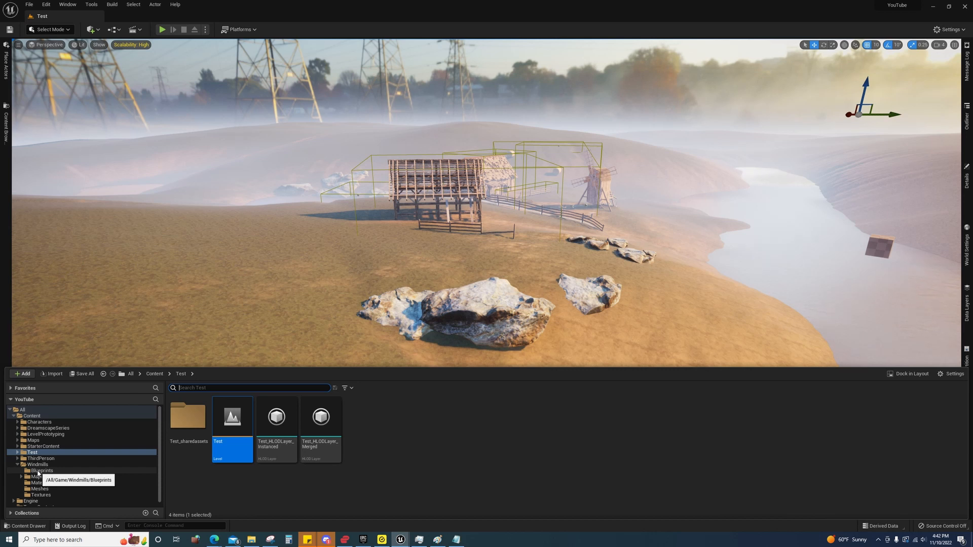
pyautogui.click(37, 477)
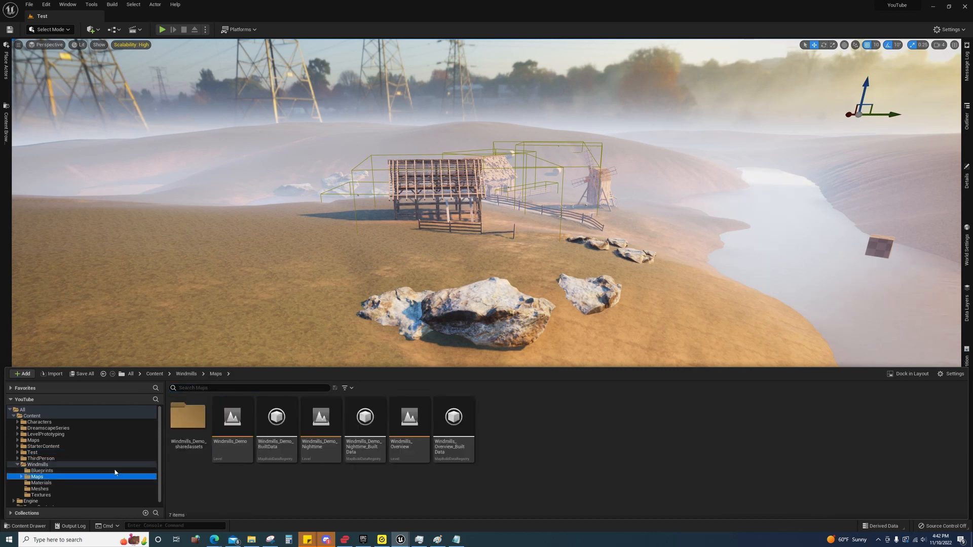
pyautogui.moveTo(232, 416)
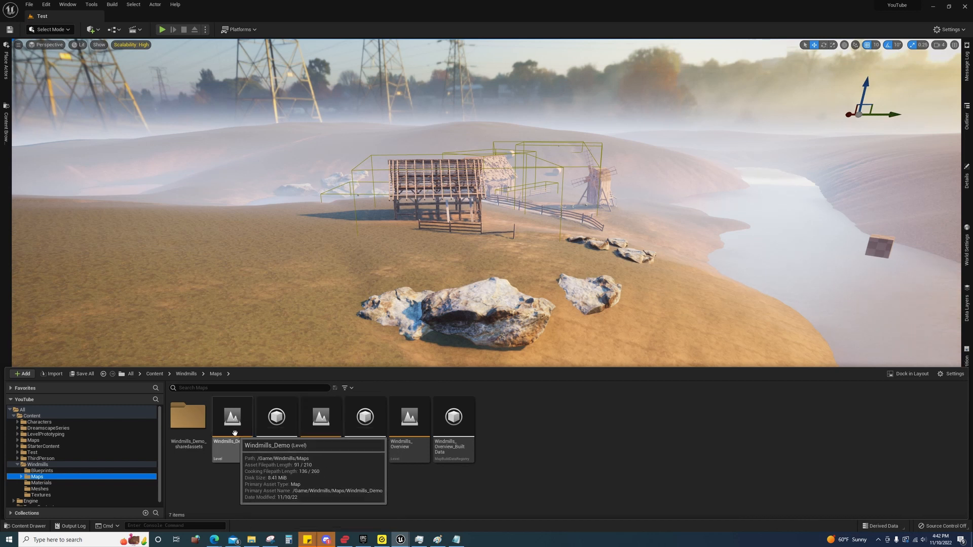
pyautogui.doubleClick(232, 417)
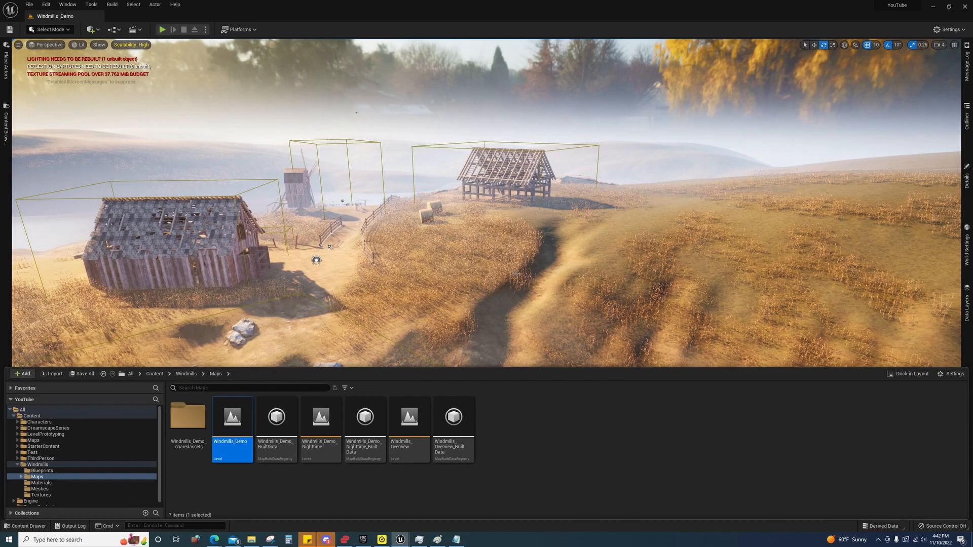
# Switch to Foliage mode, pick all three foliage types and select every instance.
pyautogui.click(18, 525)
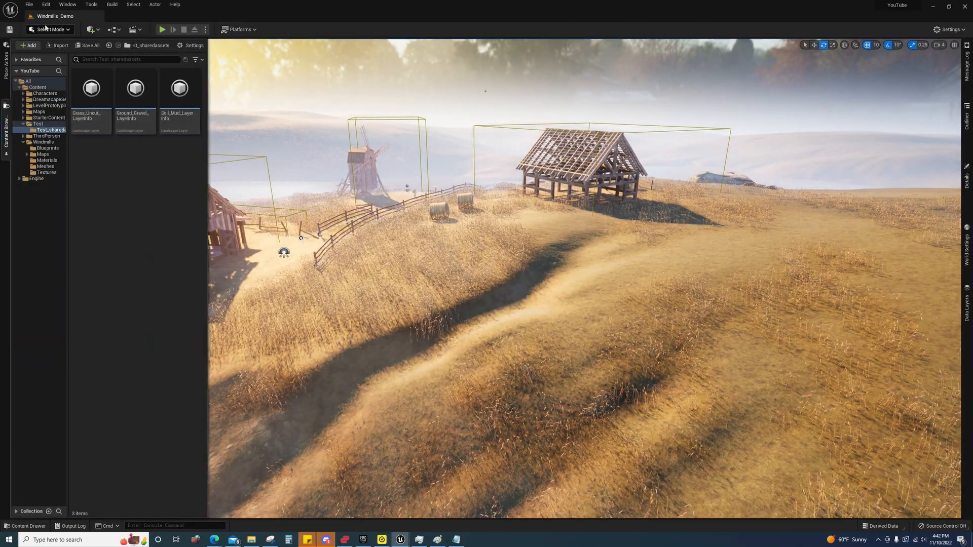
pyautogui.click(46, 28)
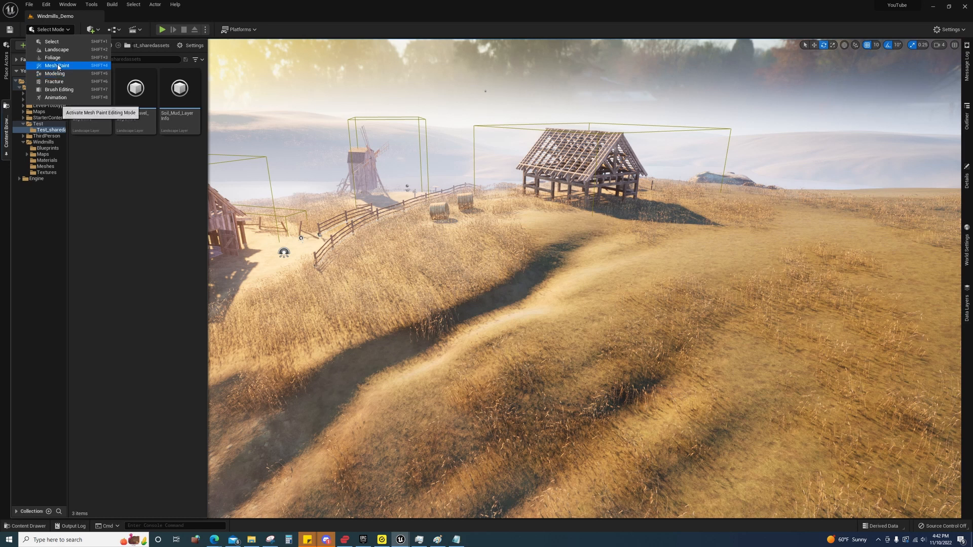
pyautogui.click(45, 58)
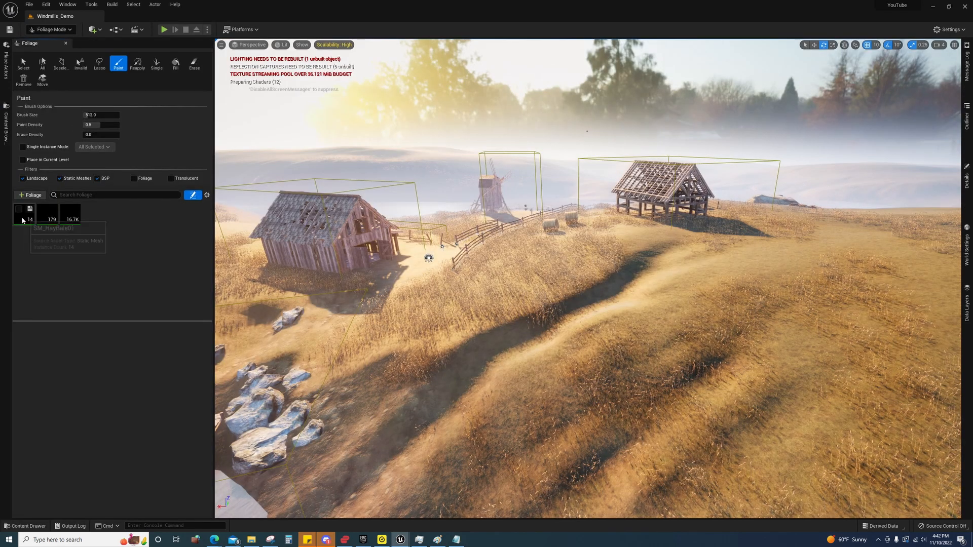
pyautogui.rightClick(70, 213)
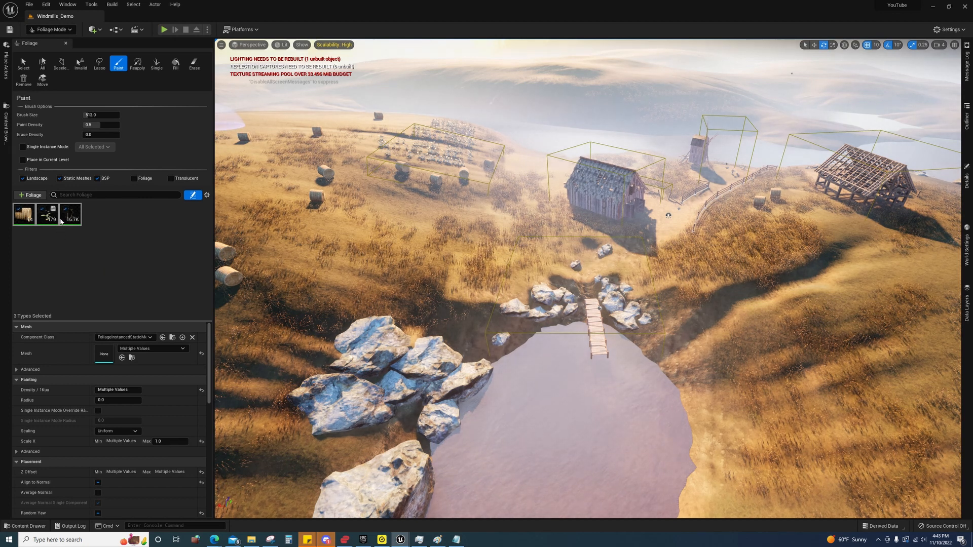
pyautogui.rightClick(70, 214)
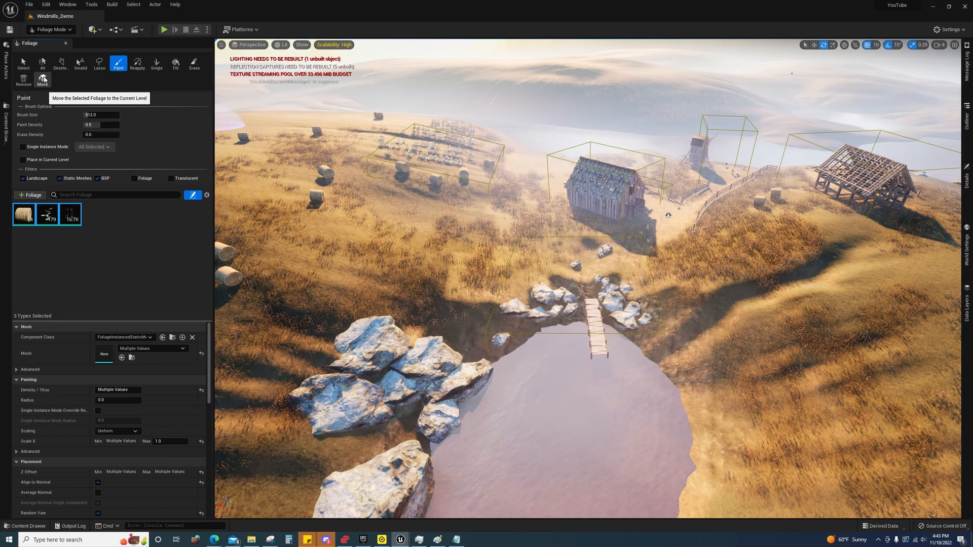
pyautogui.moveTo(62, 65)
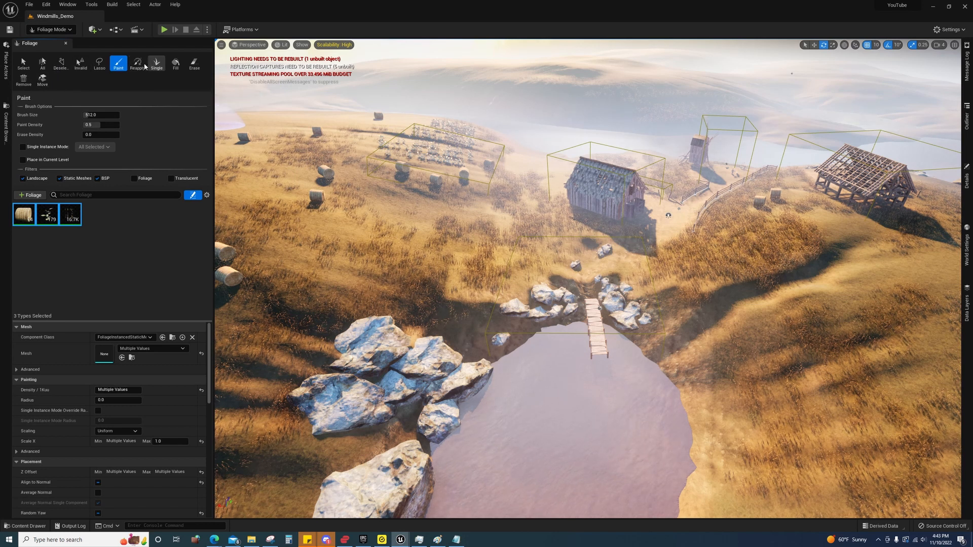
pyautogui.click(32, 5)
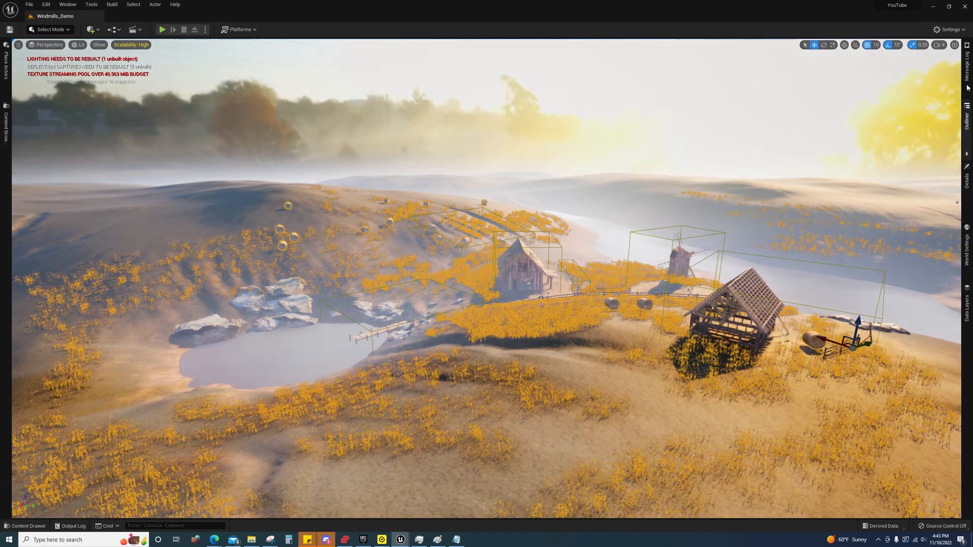
# Review the Outliner's actor list and browse the Content Drawer to the Test folder.
pyautogui.click(970, 113)
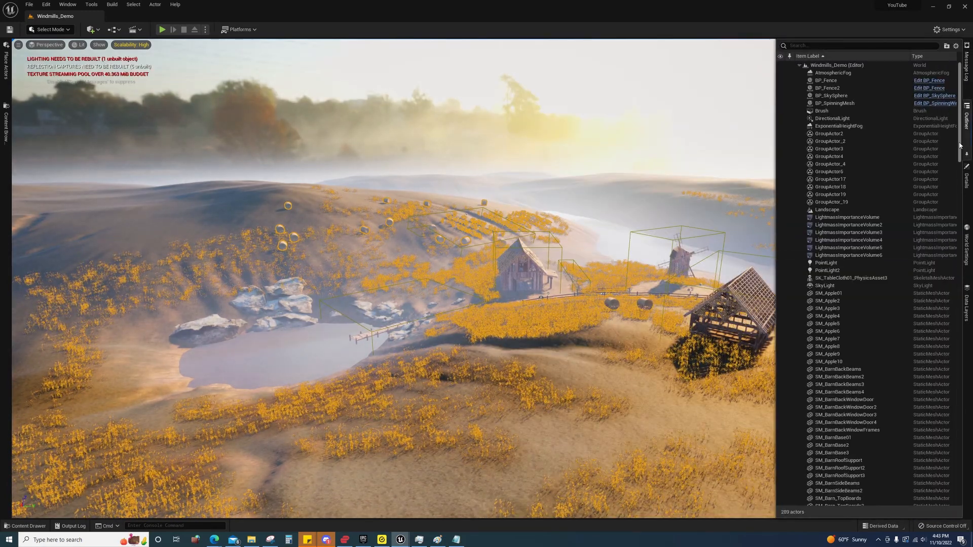
pyautogui.scroll(-3)
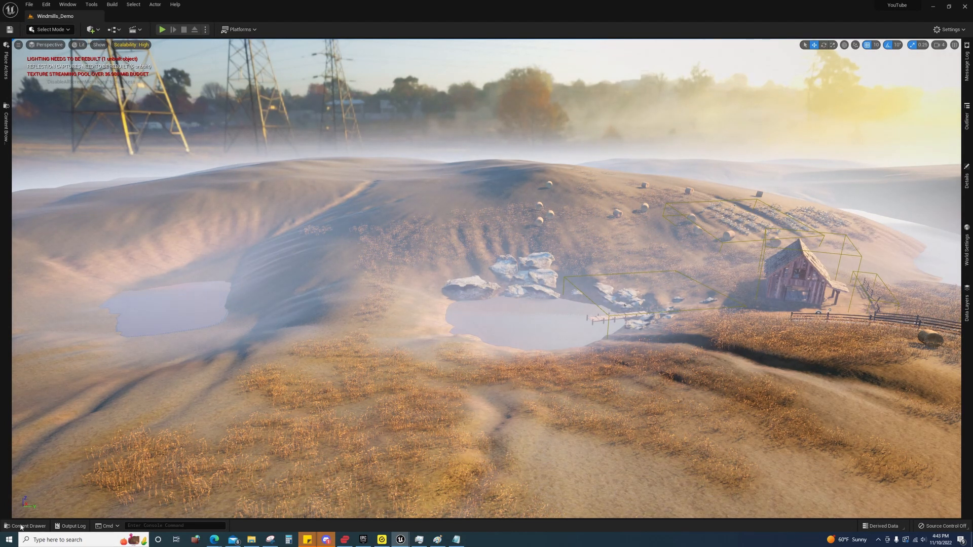
pyautogui.click(24, 525)
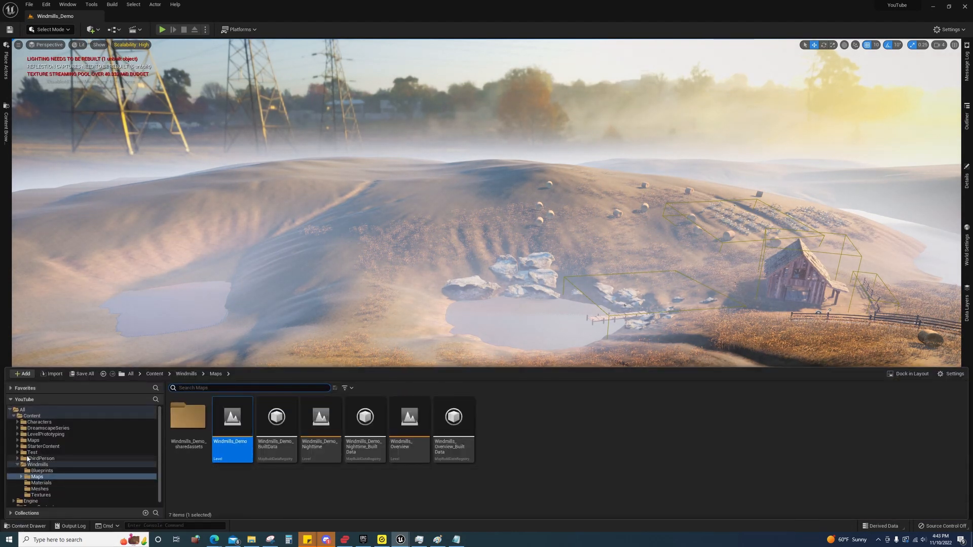
pyautogui.click(32, 452)
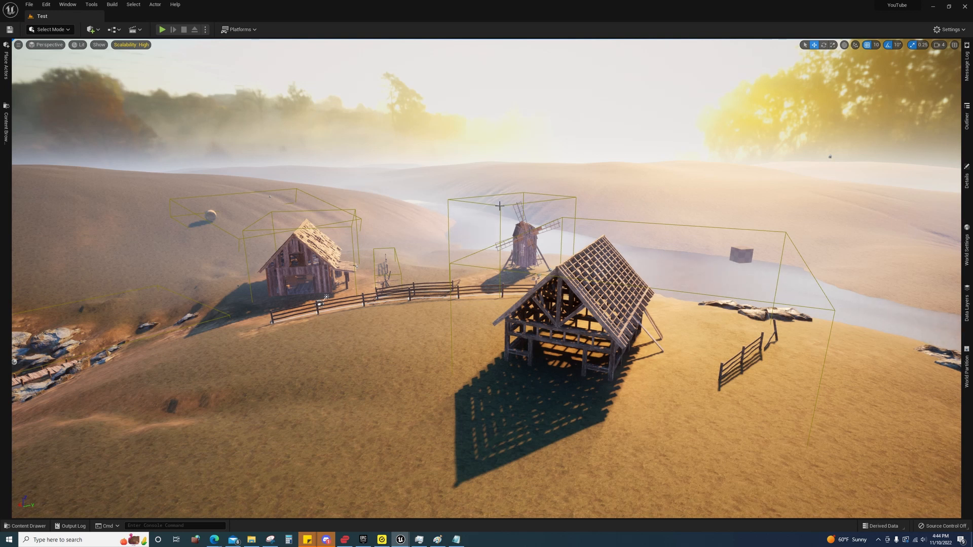
pyautogui.moveTo(668, 250)
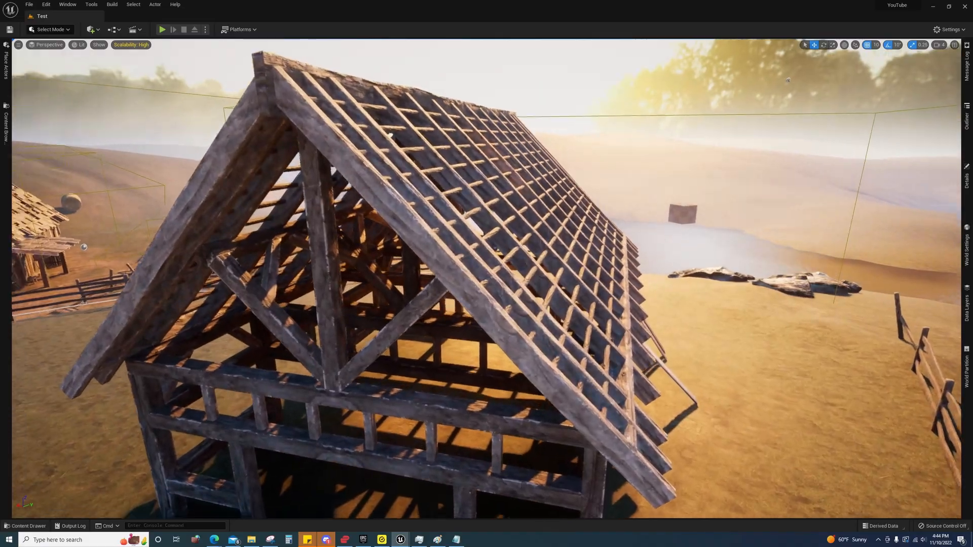
pyautogui.scroll(-3)
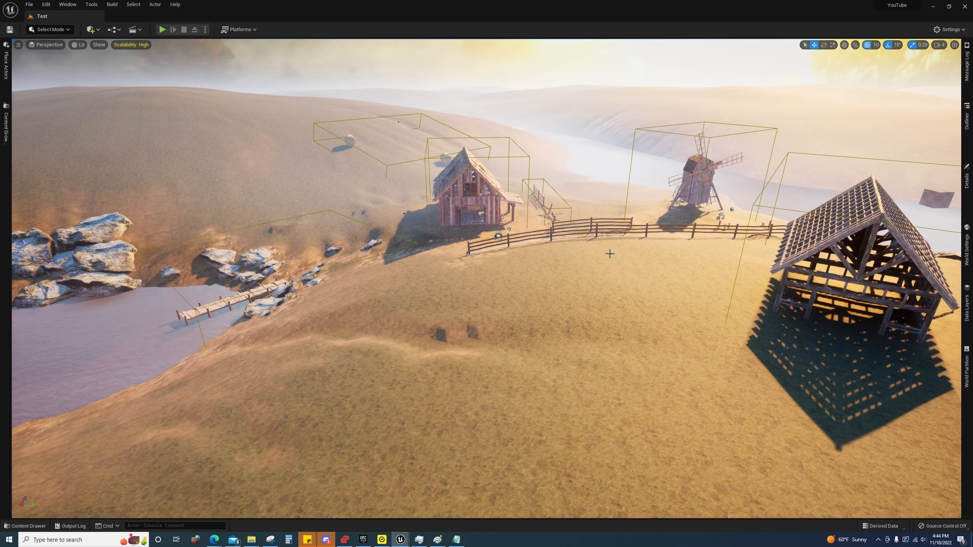
pyautogui.moveTo(575, 272)
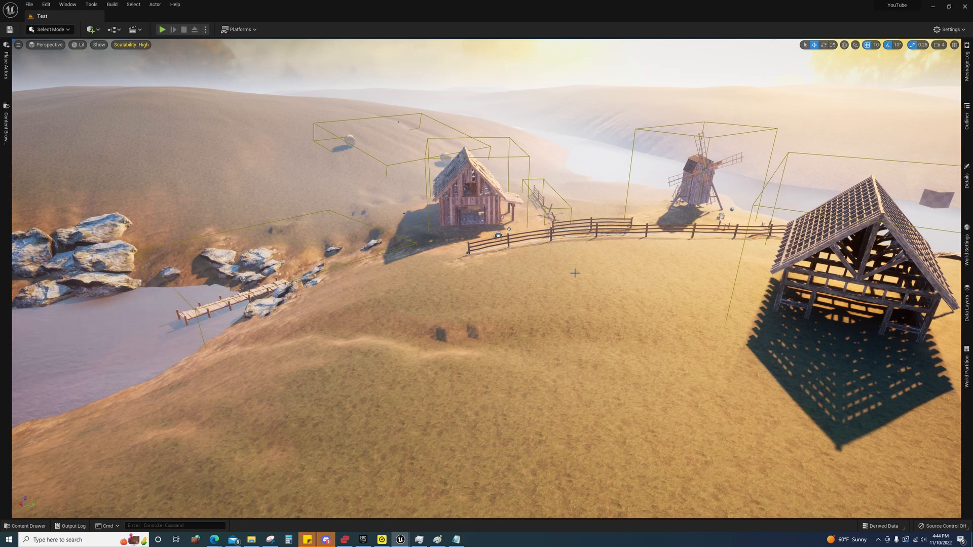
pyautogui.moveTo(692, 298)
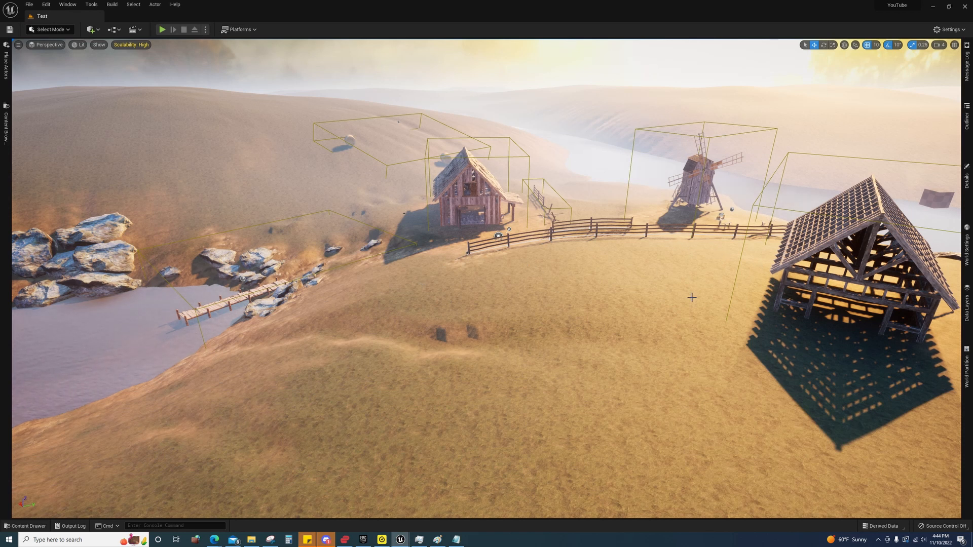